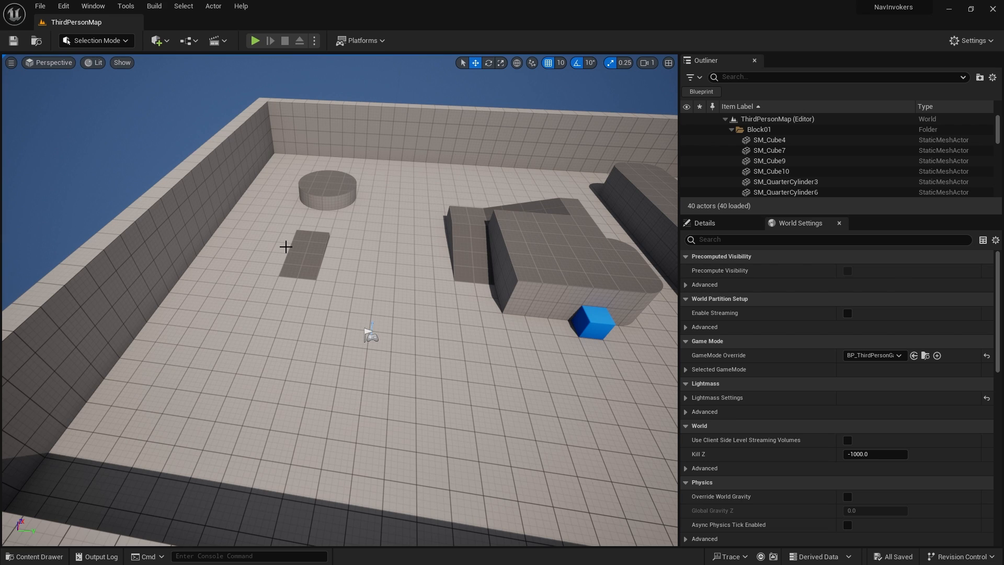
mouse_move(213, 204)
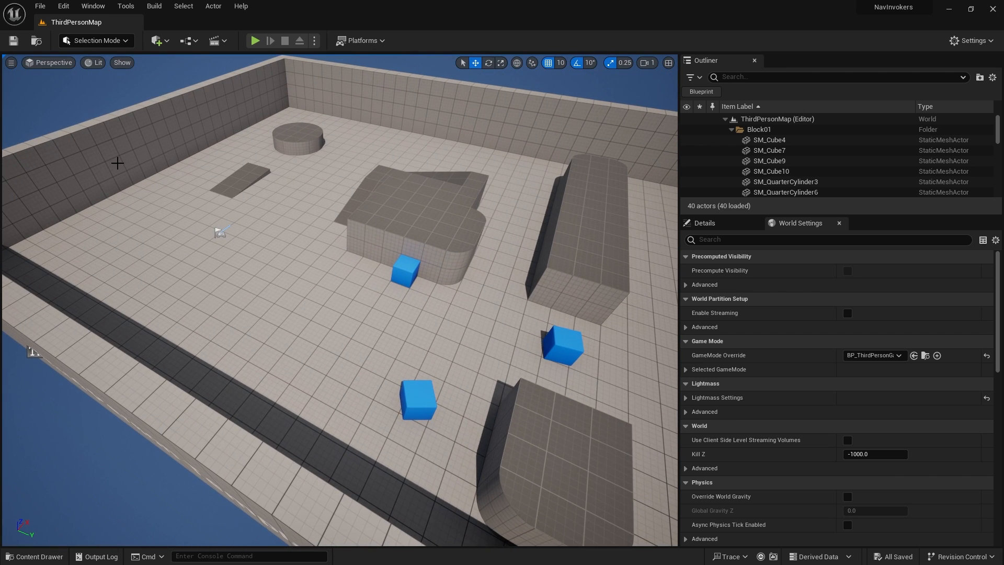
mouse_move(264, 240)
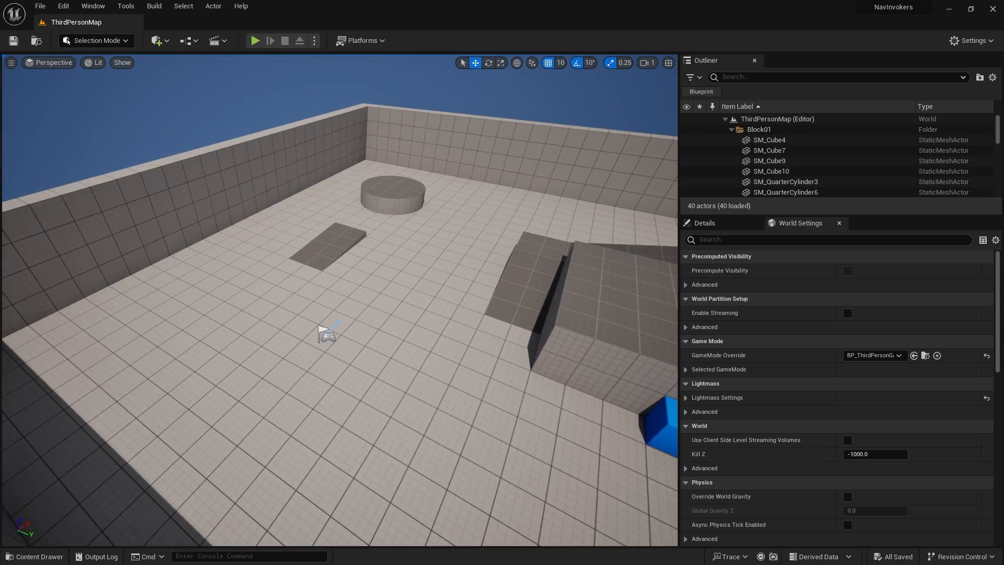
Step: Create Character blueprint 'AICharacter' and assign SKM_Manny mesh with ABP_Manny_C animation to its Mesh
click(34, 559)
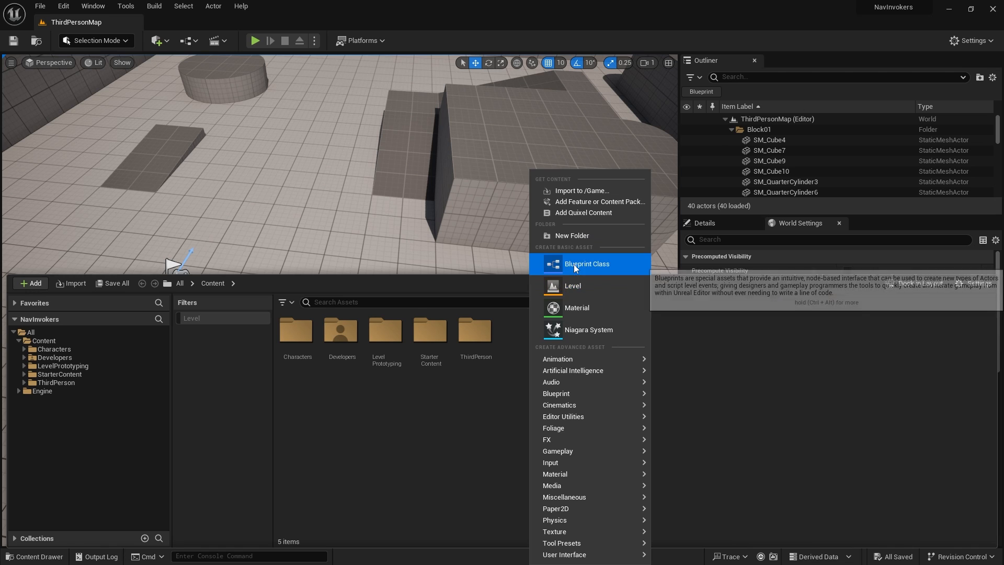
click(586, 264)
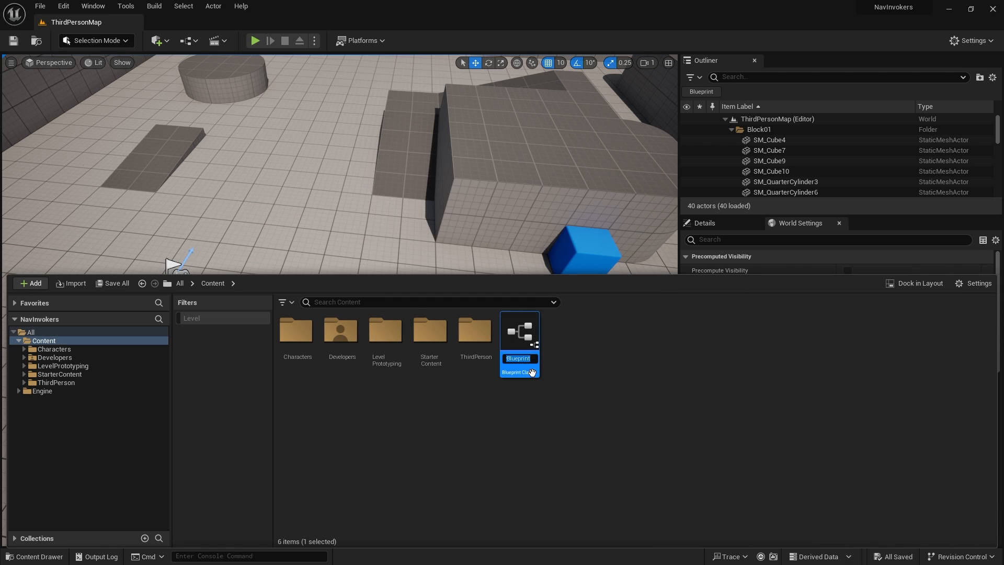
text(AICharacter)
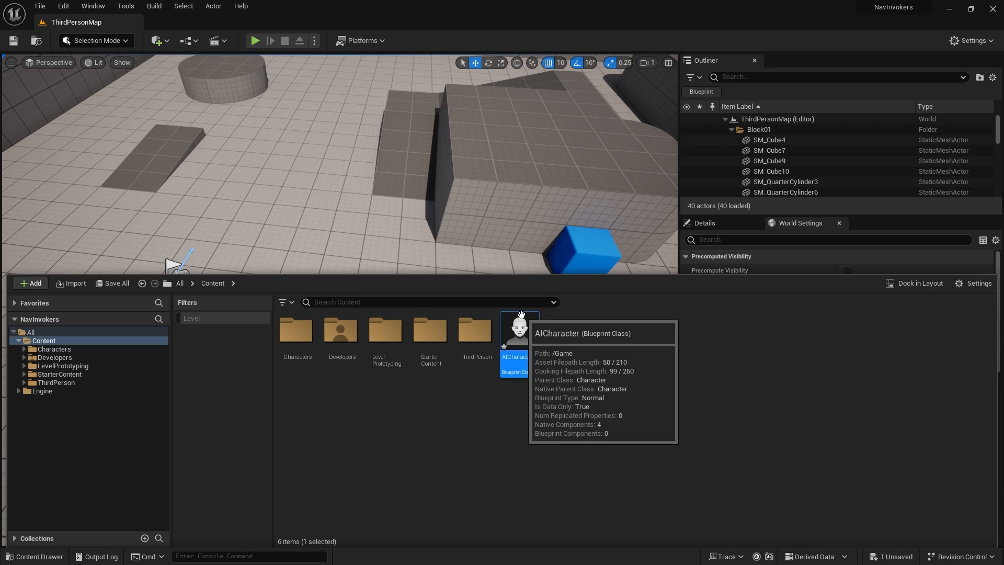
double_click(519, 327)
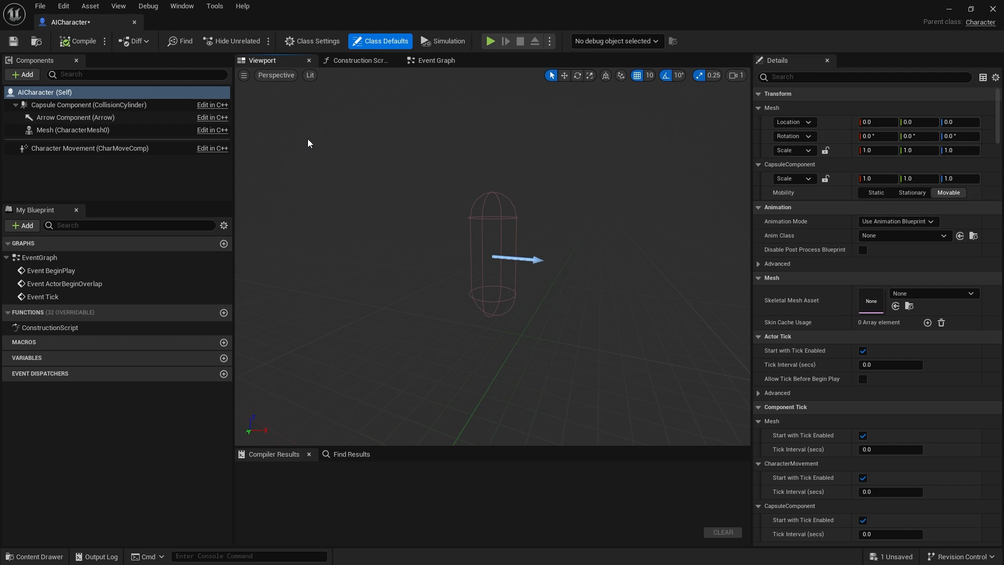
mouse_move(406, 73)
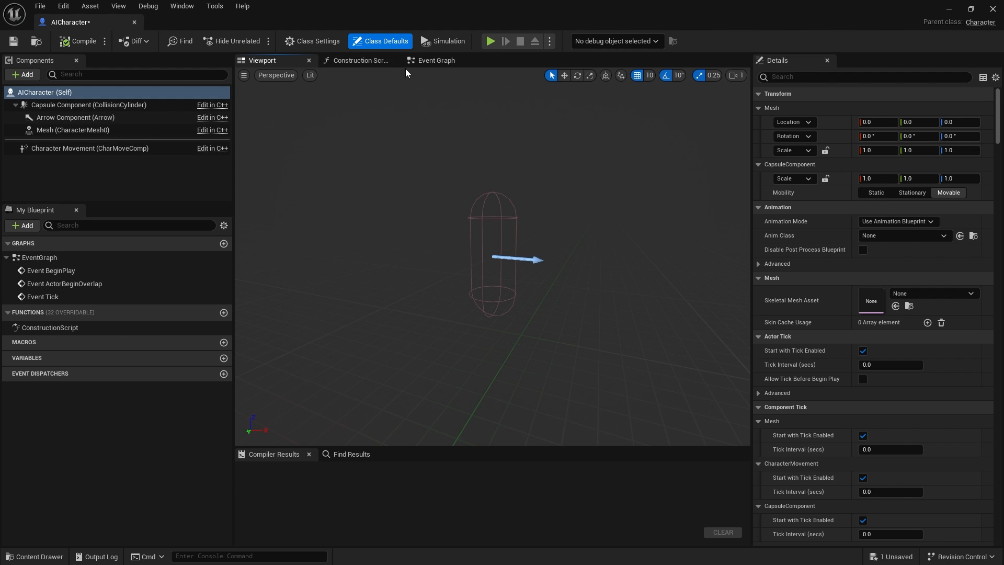
click(74, 130)
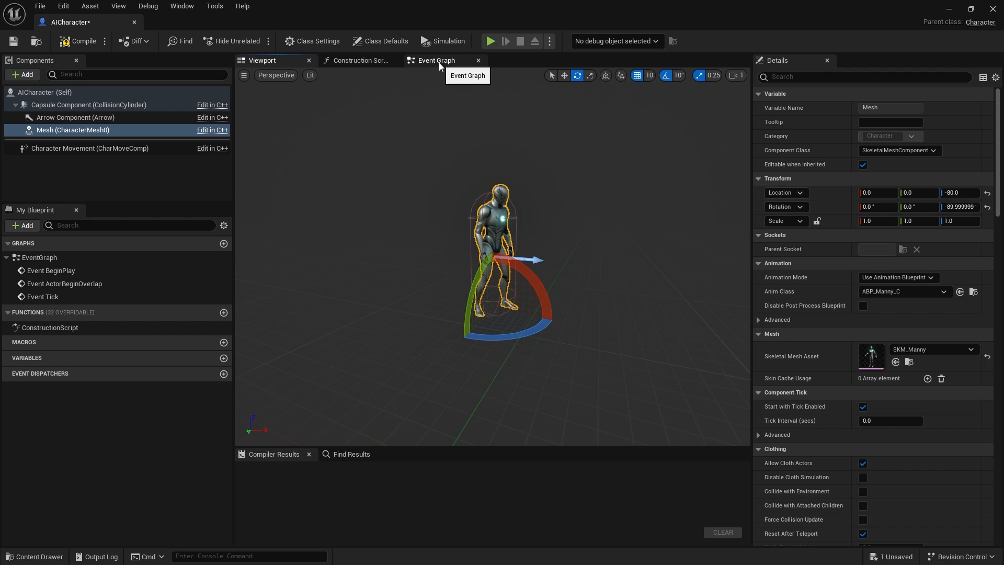
Step: Add a MoveToTarget custom event driving an AI MoveTo node with Self as pawn
click(435, 60)
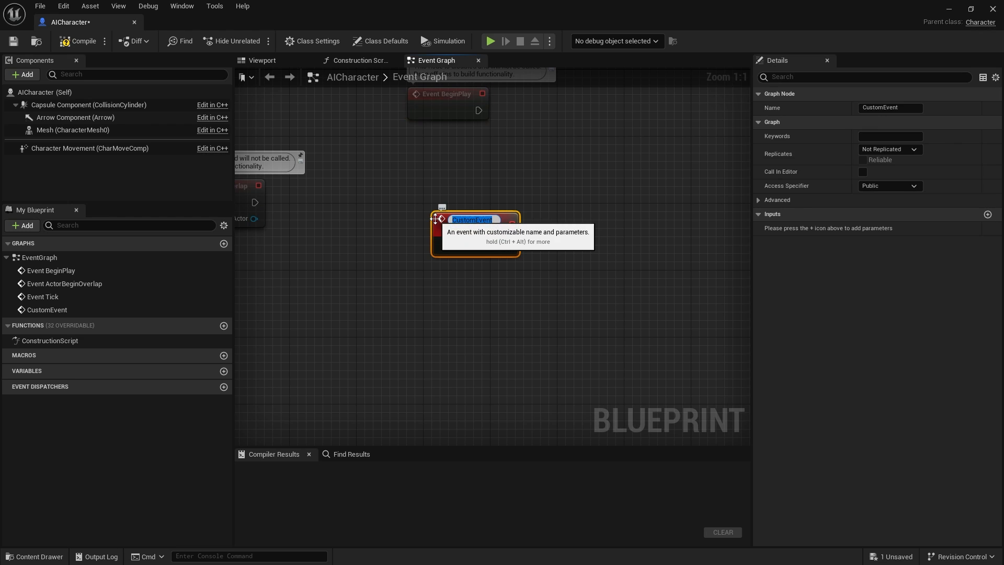
text(MoveTo)
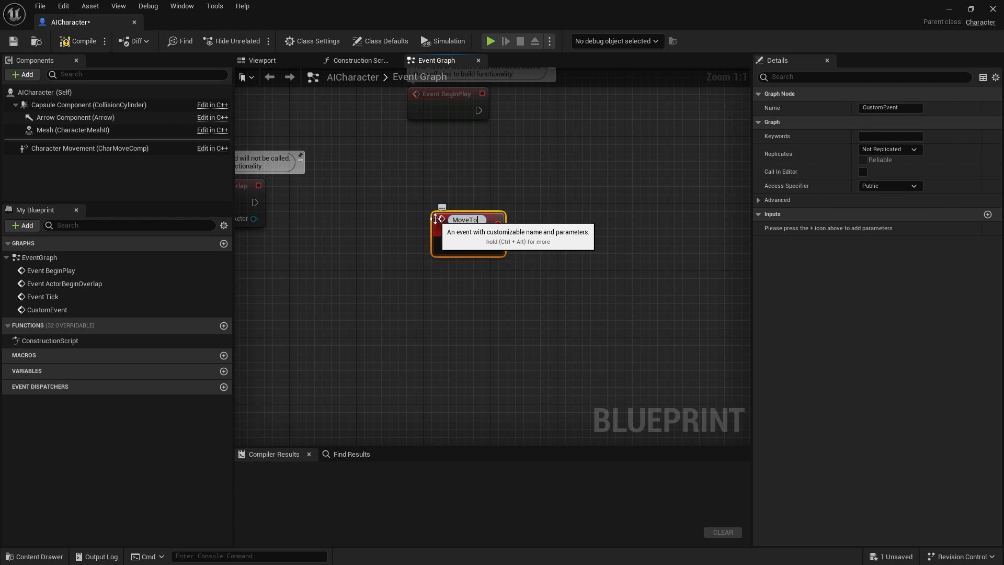
text(MoveToTarget)
text(ai move to)
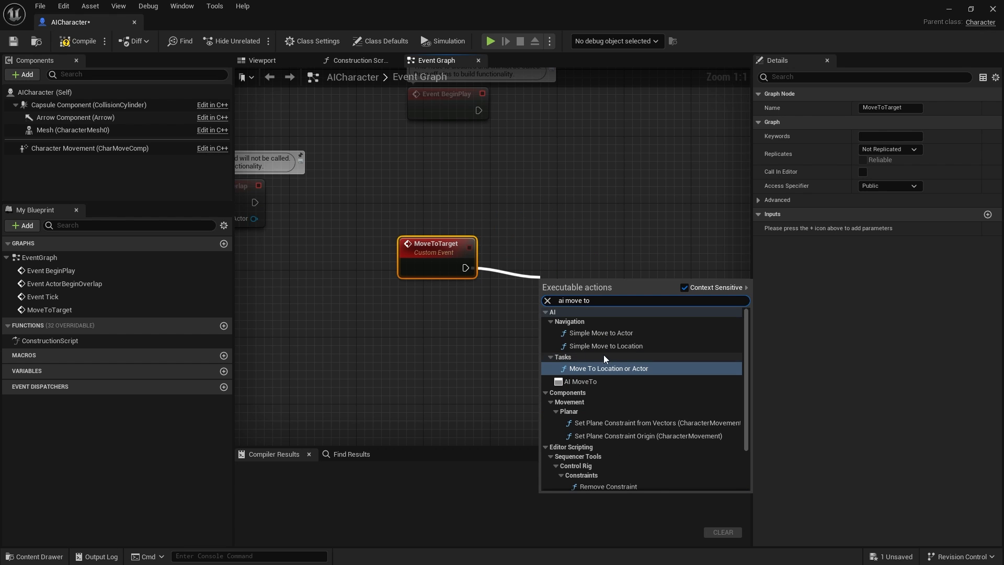
click(582, 380)
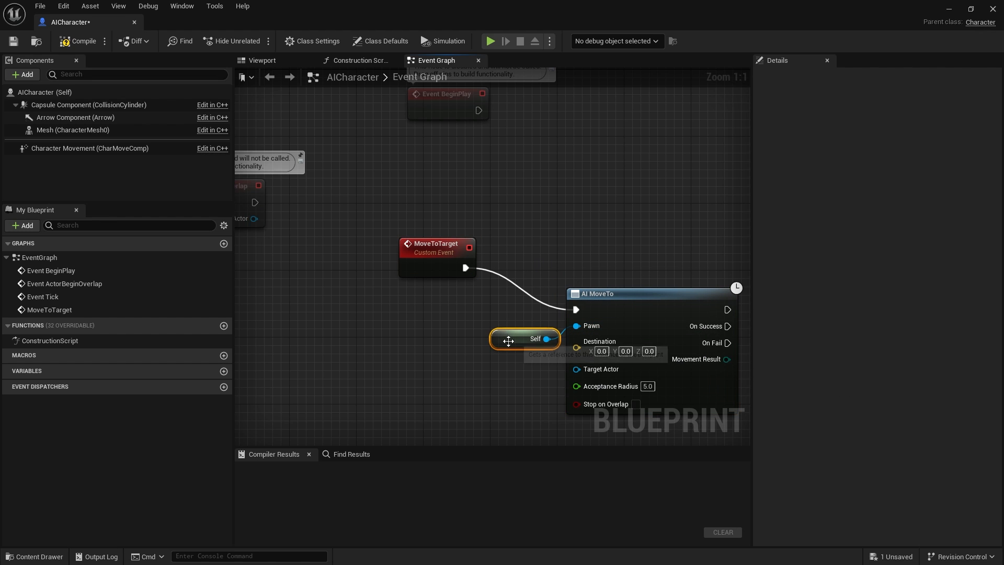
drag(525, 338, 450, 313)
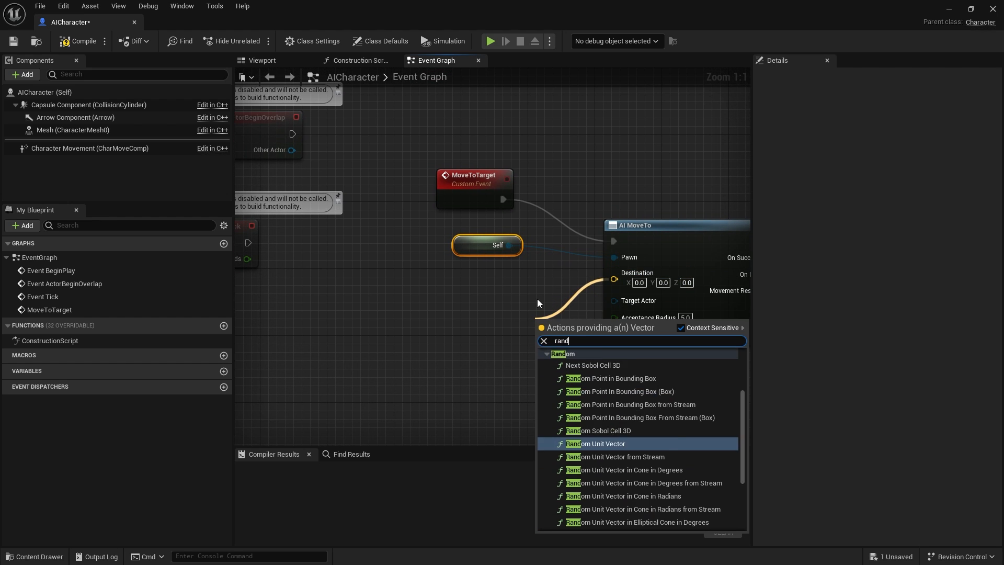
Step: Feed GetRandomReachablePointInRadius as destination and re-call MoveToTarget on success
text(random point)
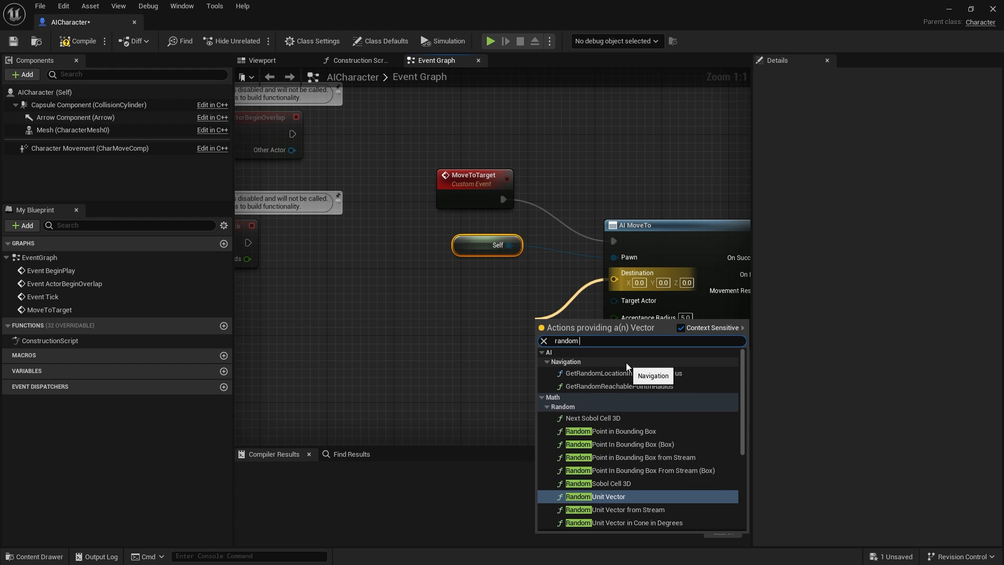
text(reac)
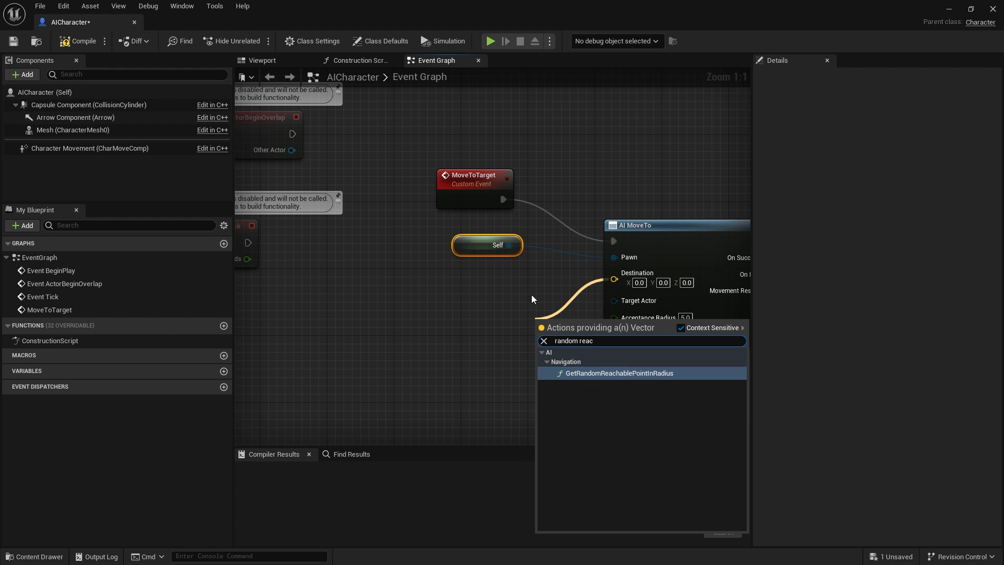
click(618, 373)
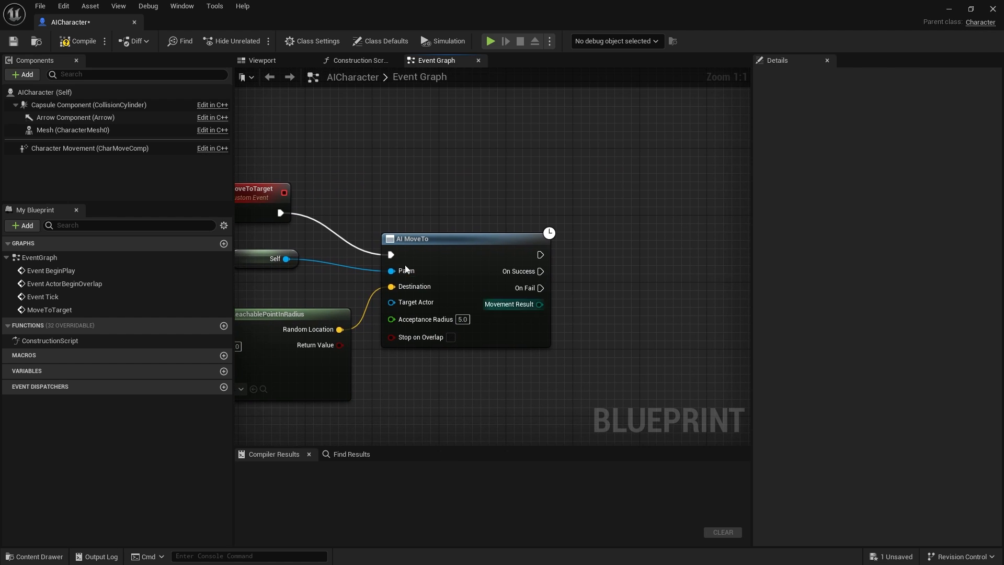
drag(543, 271, 634, 310)
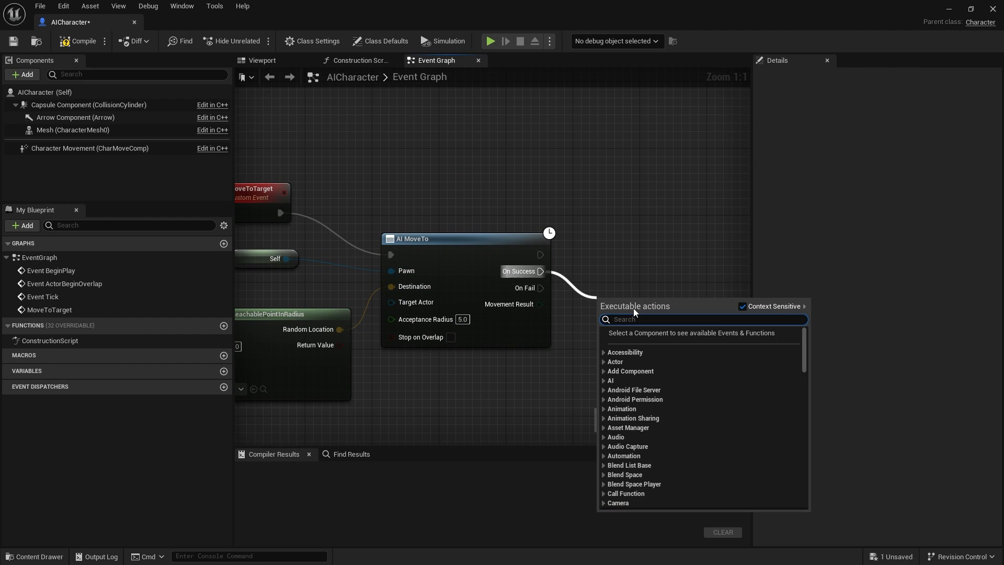
text(move to)
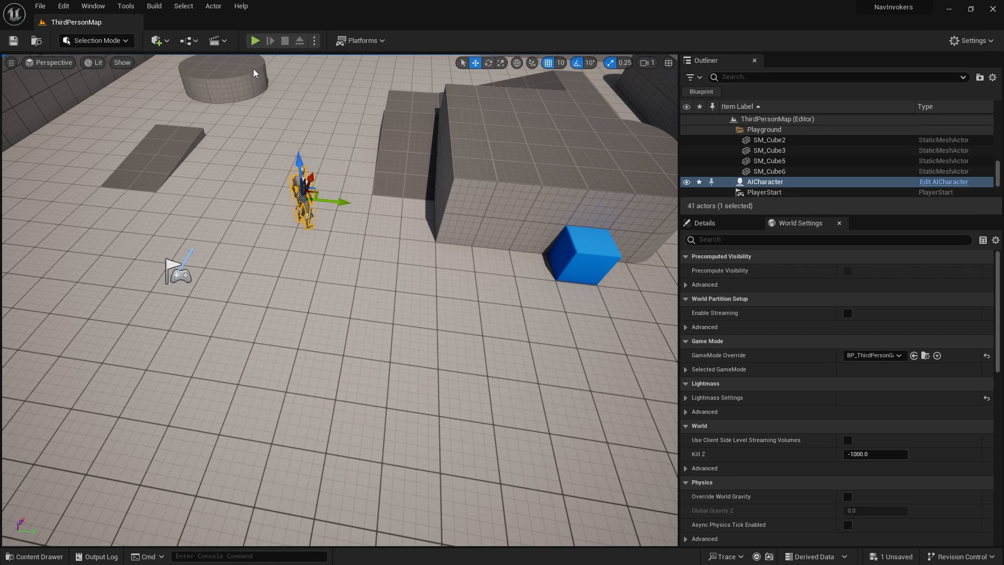
Step: Play-test the level, then return to AICharacter's 3D viewport preview
click(254, 41)
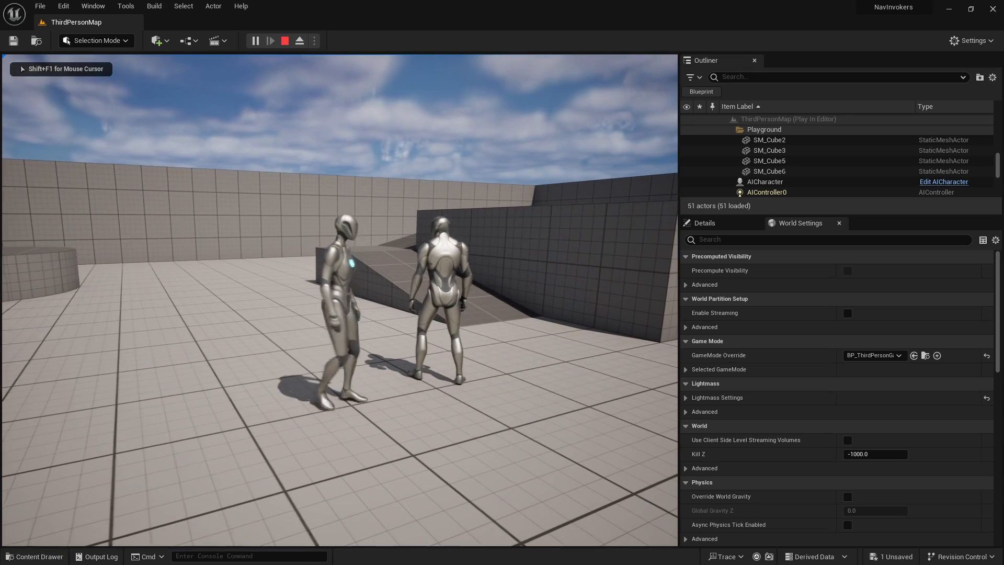
click(283, 41)
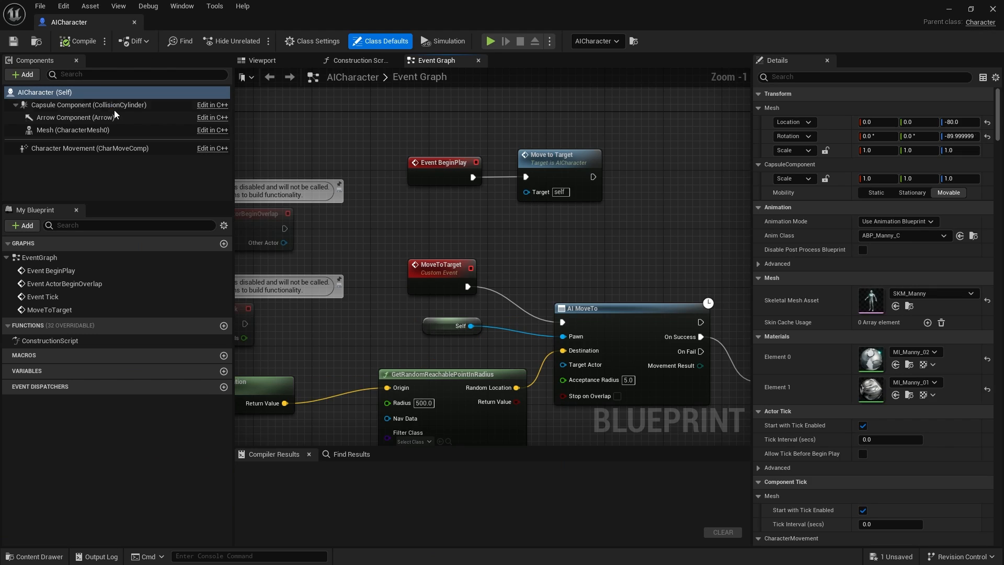
click(261, 61)
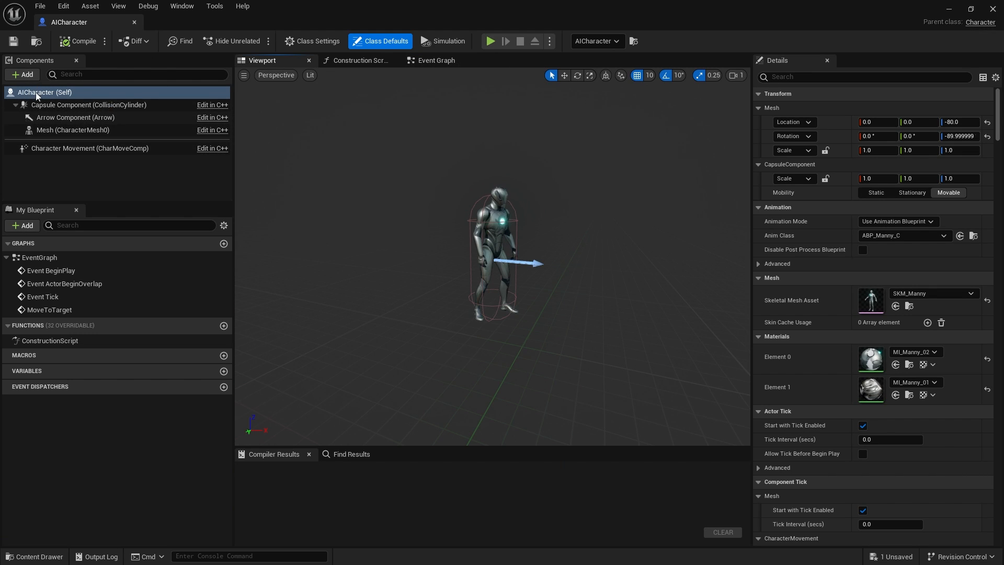
Step: Add a NavigationInvoker with generation radius 1000 and removal radius 1200, then compile
click(22, 75)
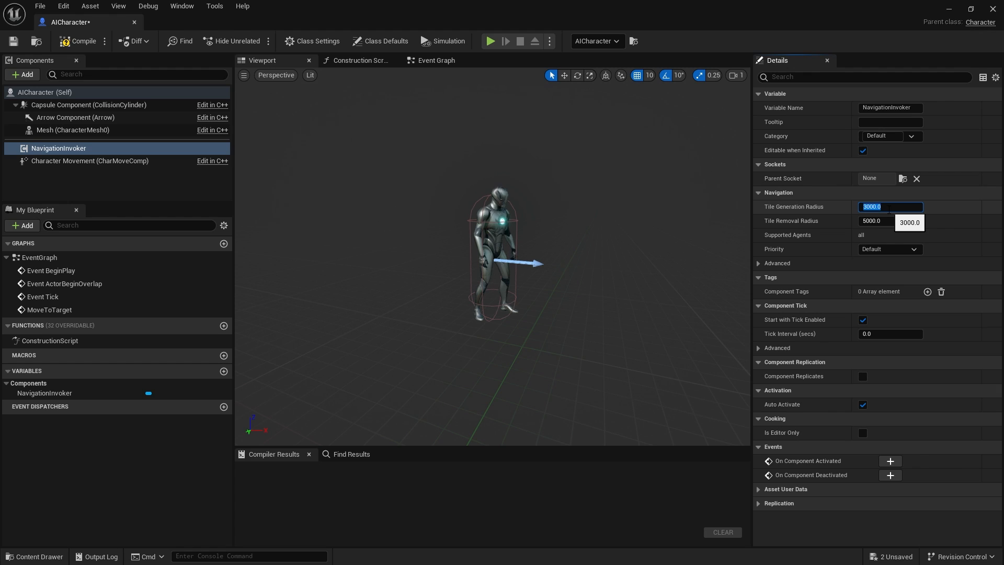
text(1000)
click(890, 221)
text(1200)
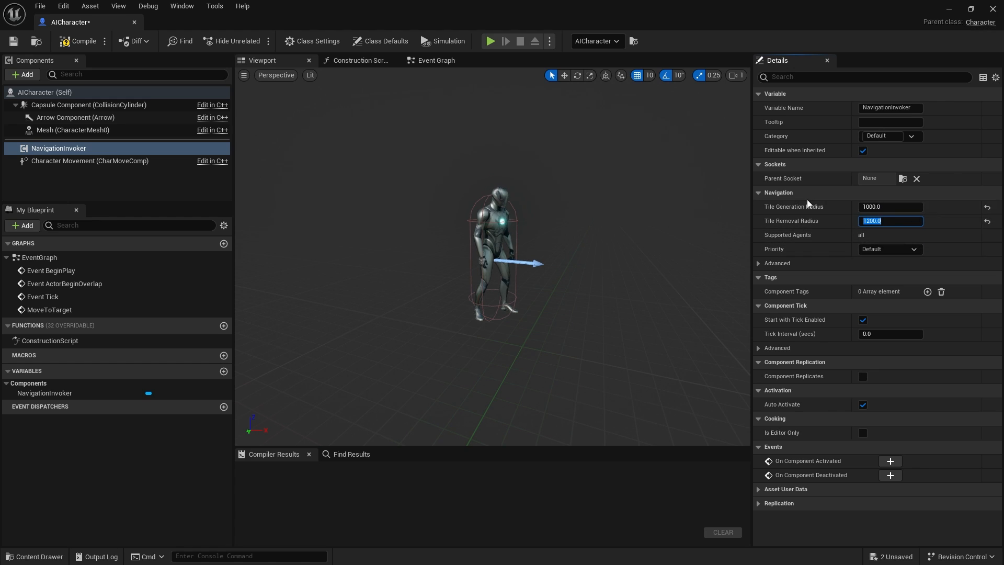
mouse_move(951, 280)
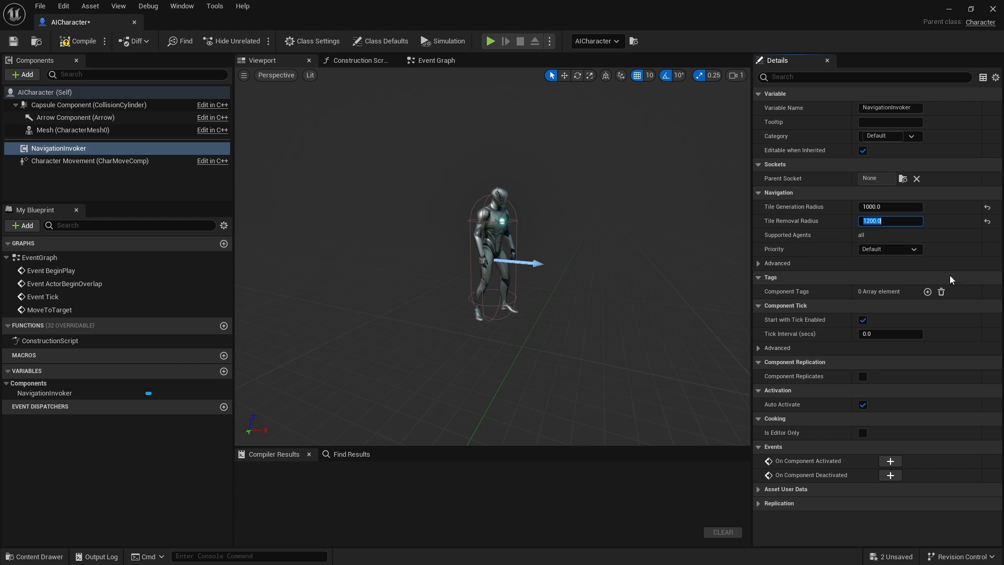
mouse_move(82, 40)
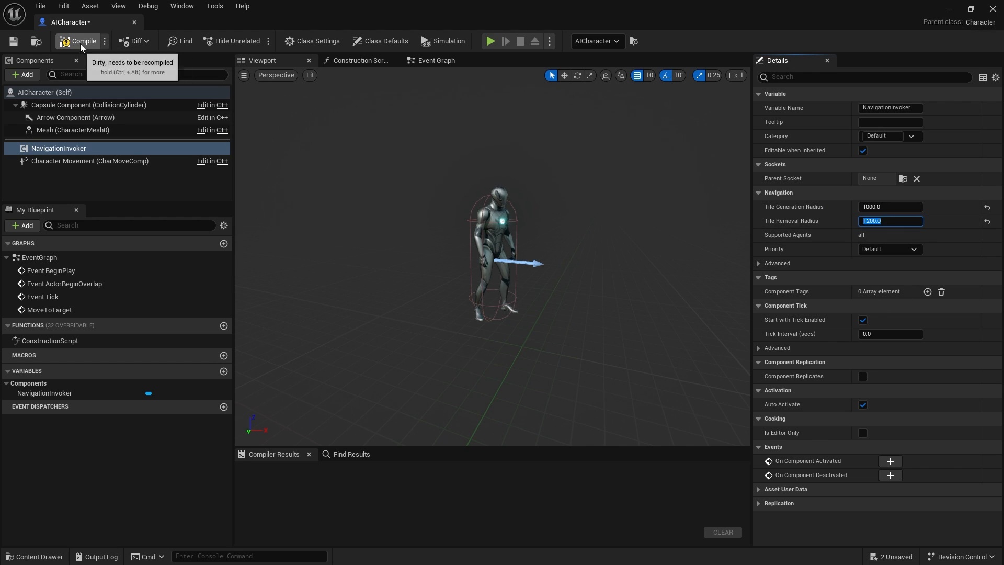
click(78, 41)
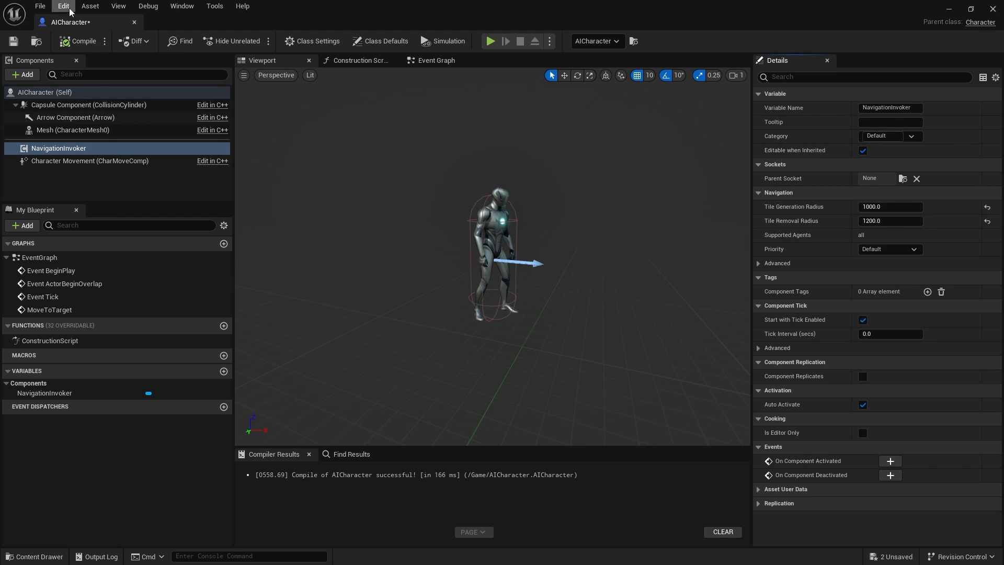
mouse_move(63, 6)
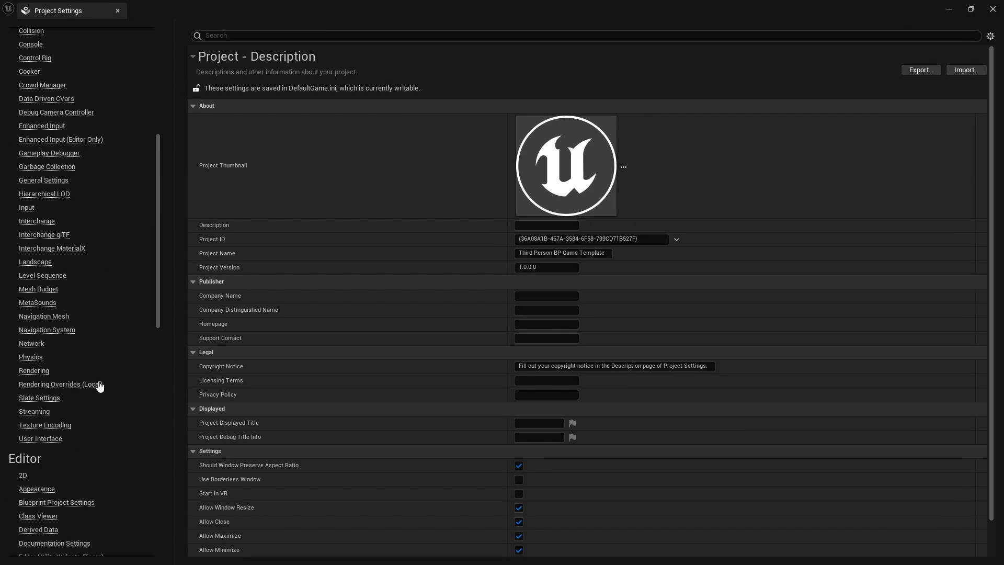
Step: Review the invoker-related options in Project Settings > Navigation Mesh
click(44, 316)
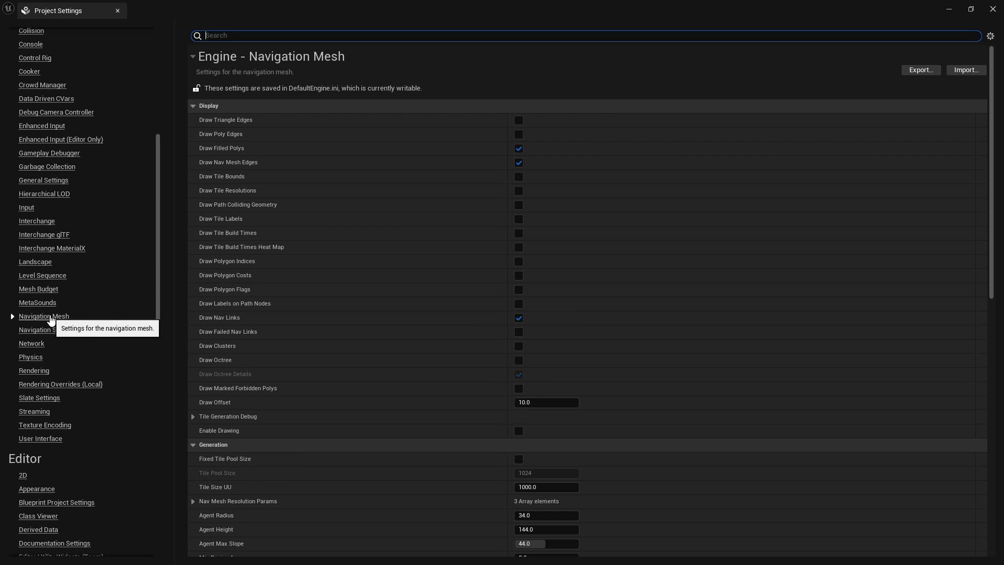
scroll(down, 3)
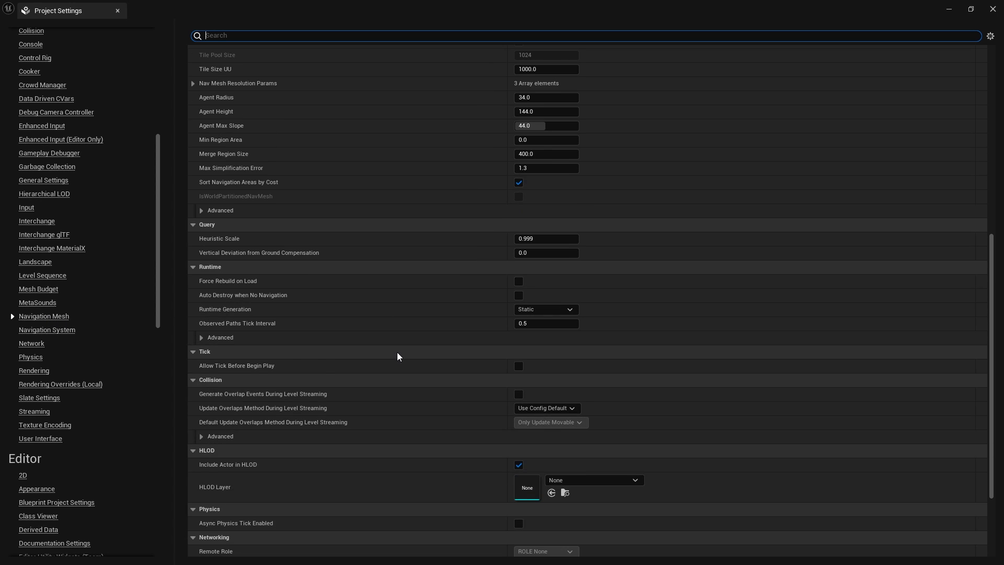
mouse_move(381, 150)
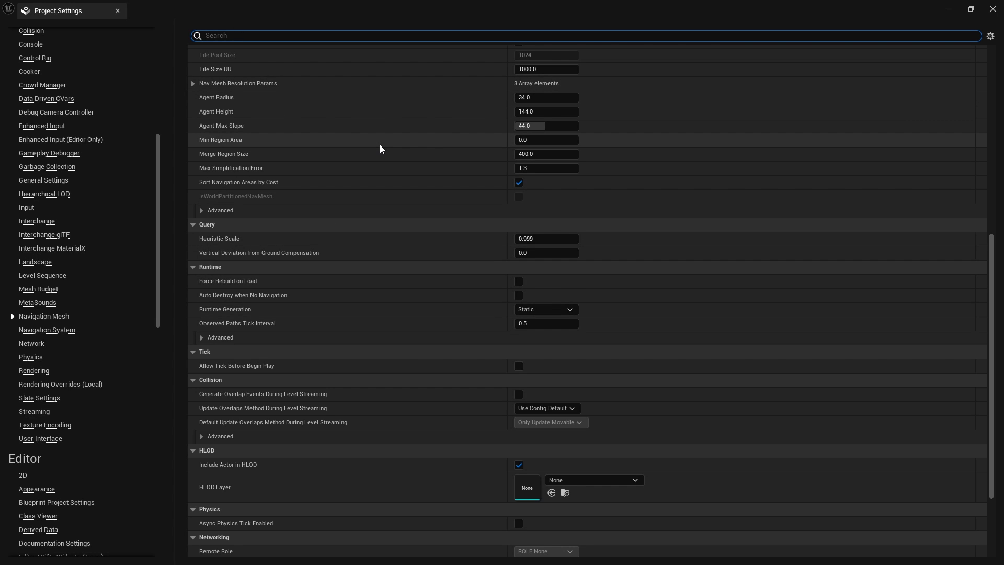
text(invok)
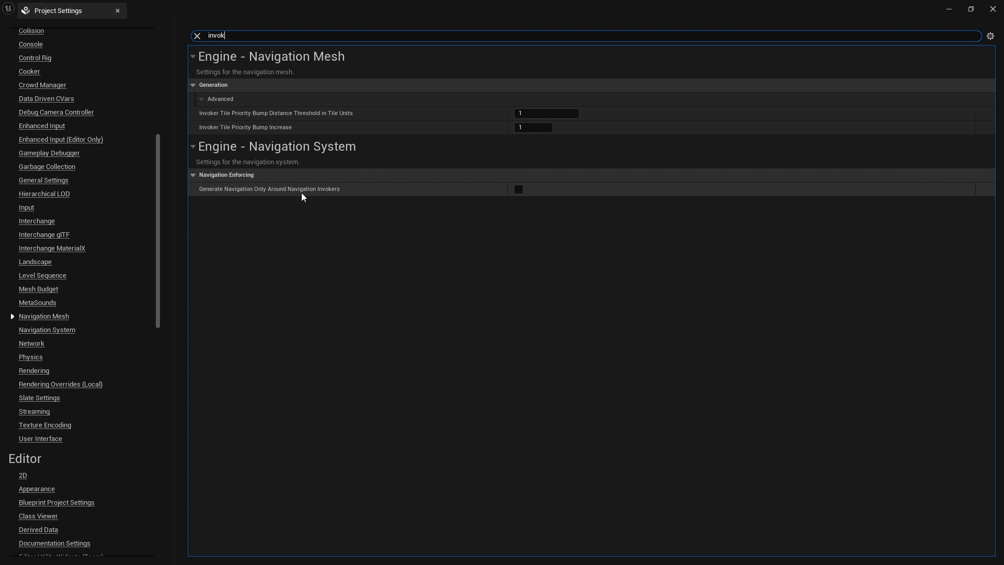
mouse_move(328, 195)
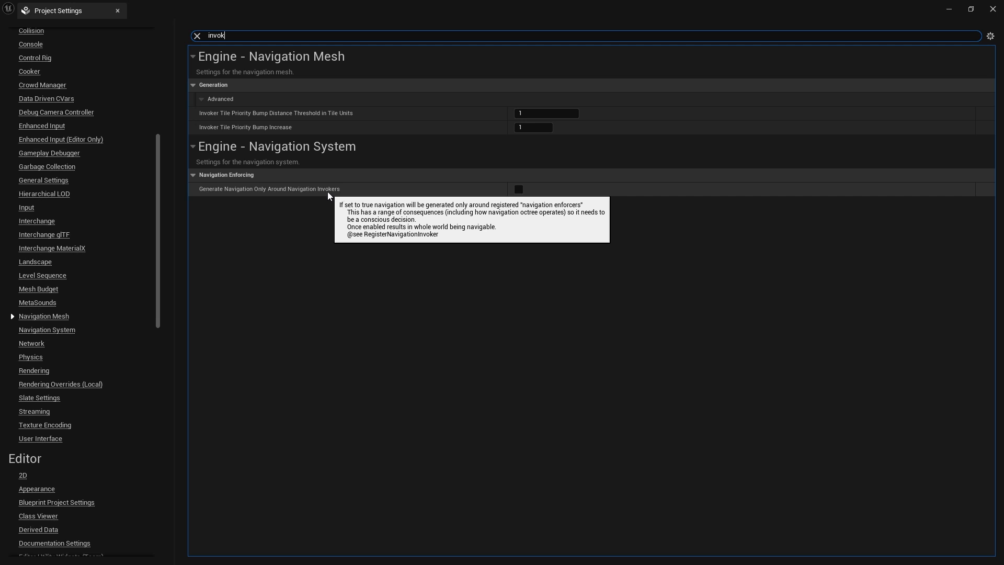
click(517, 190)
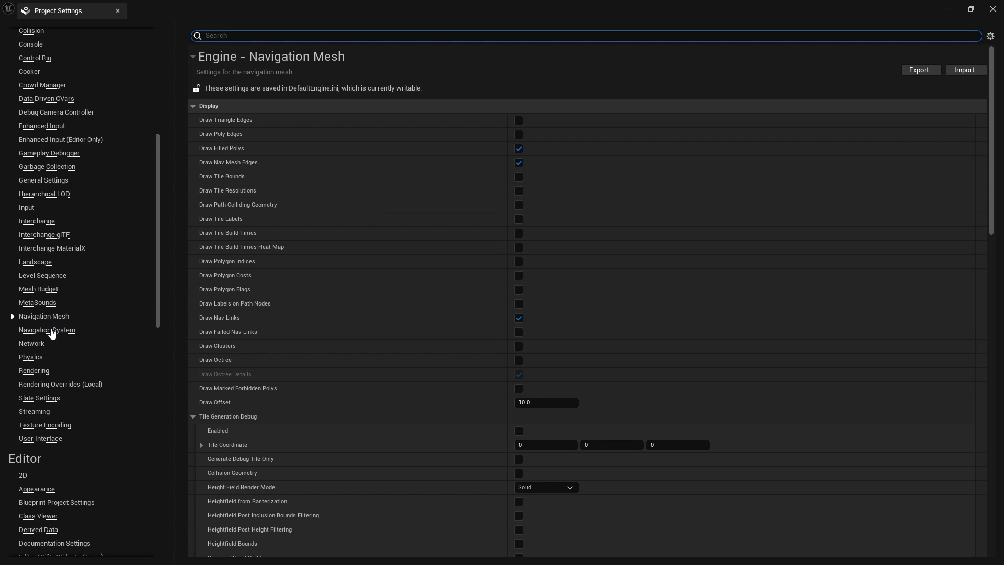
Step: Set the navigation mesh Runtime Generation to Dynamic
scroll(down, 3)
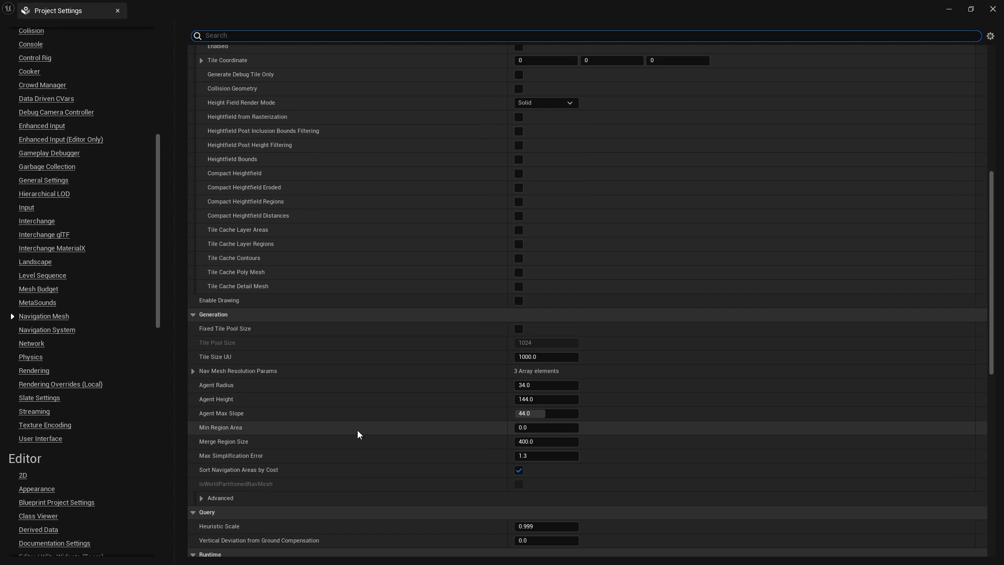
scroll(down, 3)
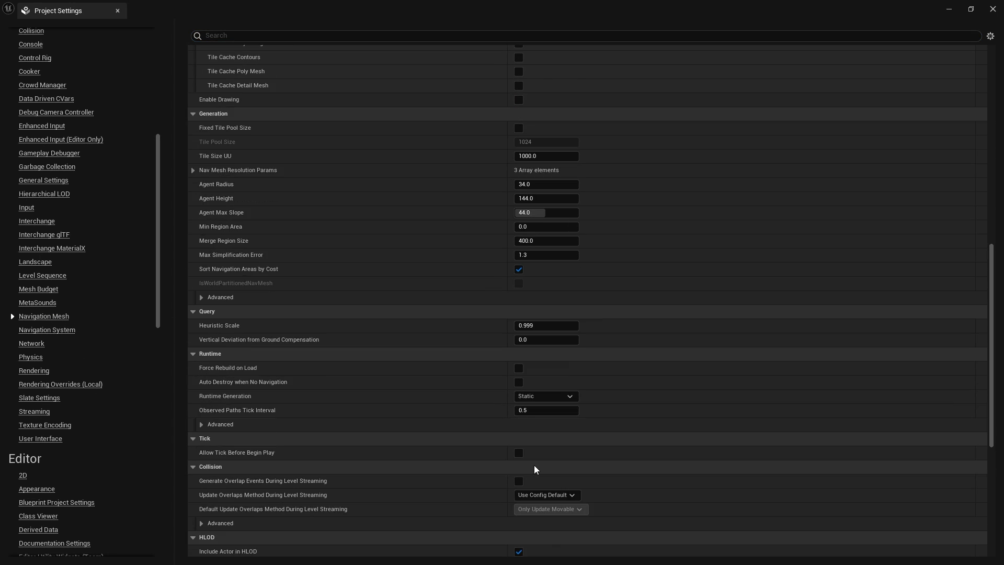
scroll(down, 3)
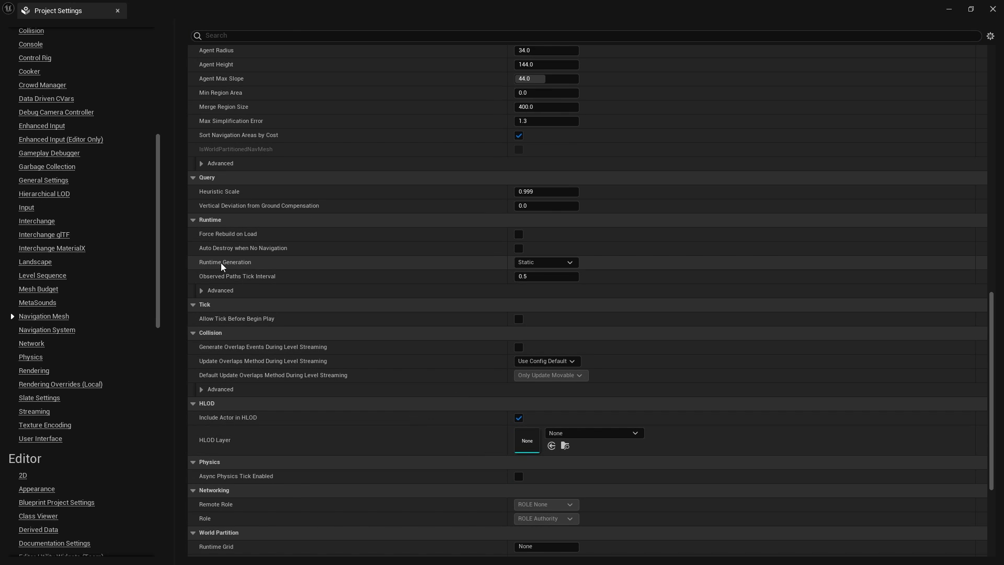
click(545, 261)
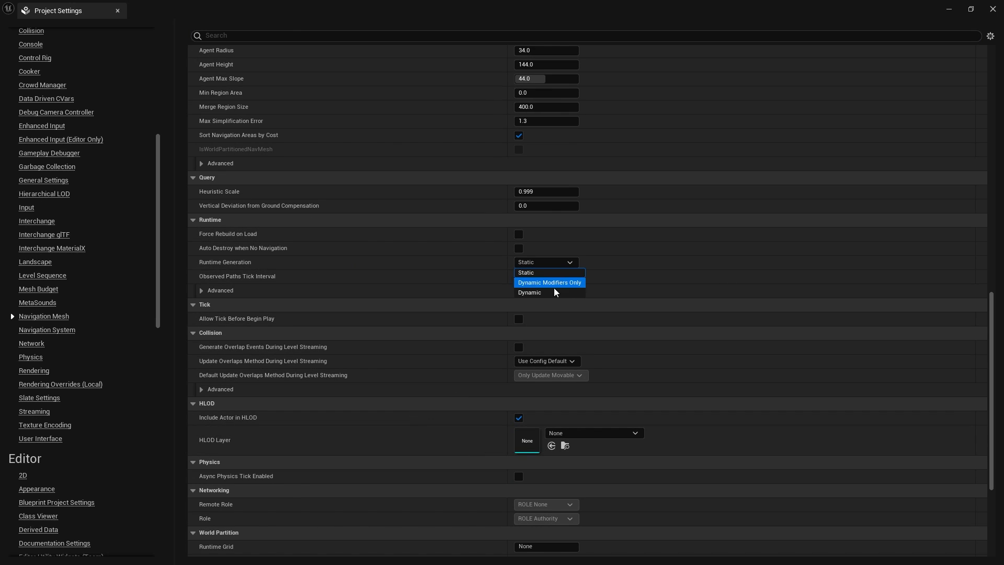
click(529, 292)
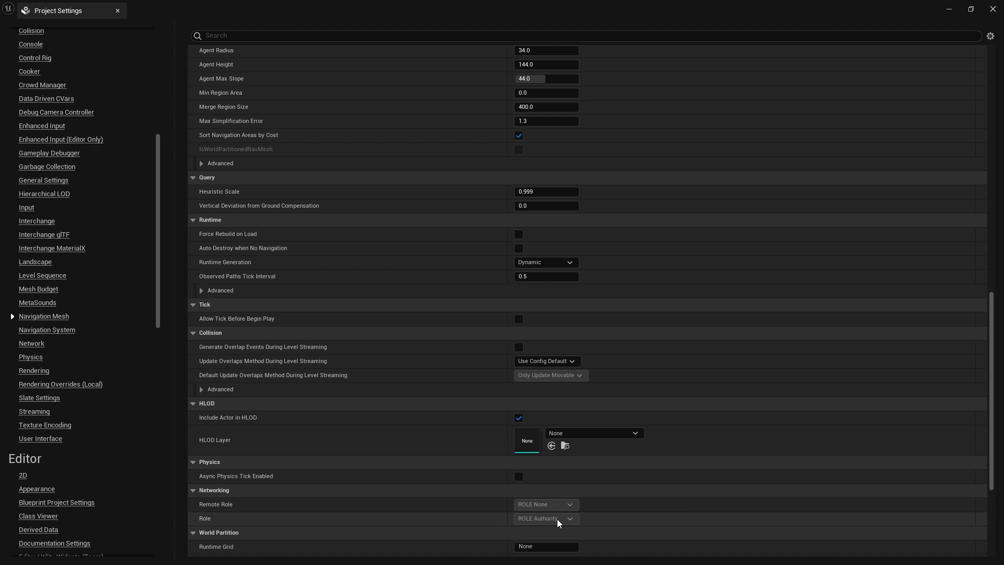
mouse_move(557, 456)
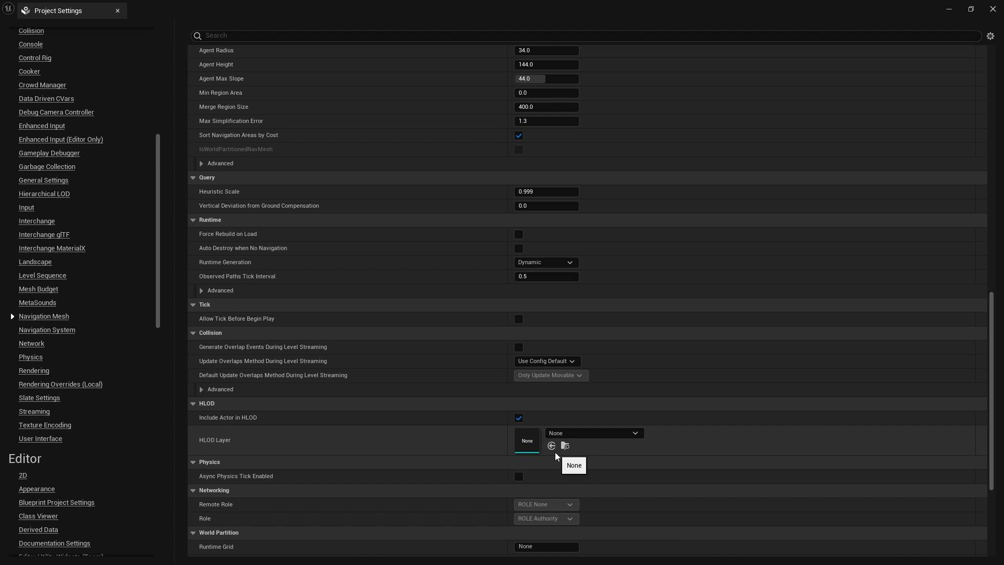
mouse_move(483, 314)
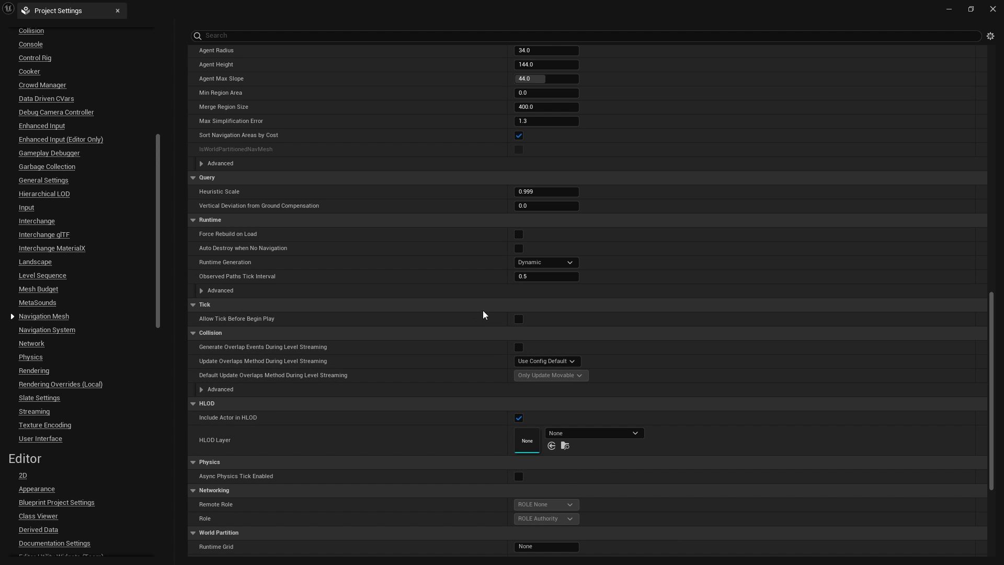
mouse_move(500, 315)
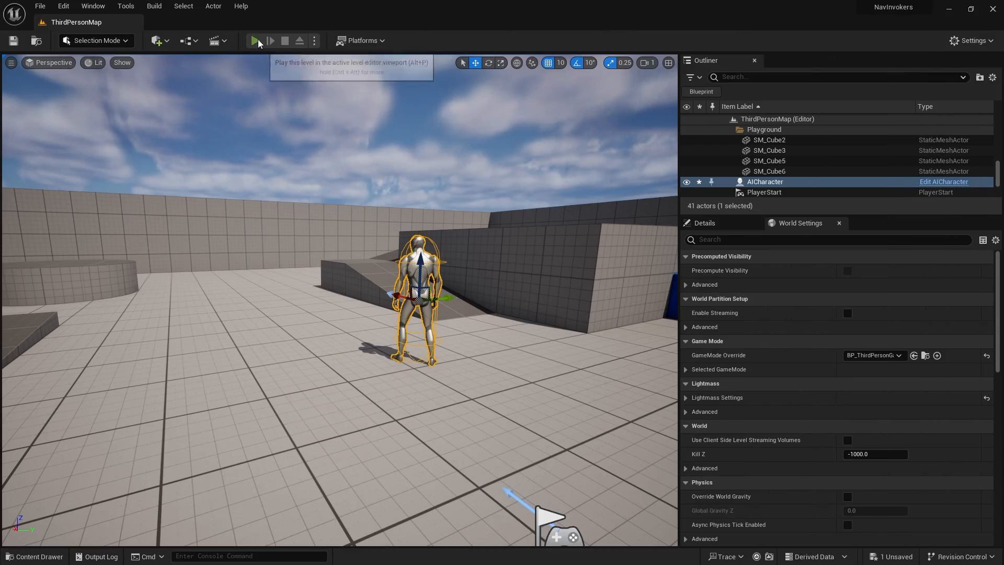
click(255, 41)
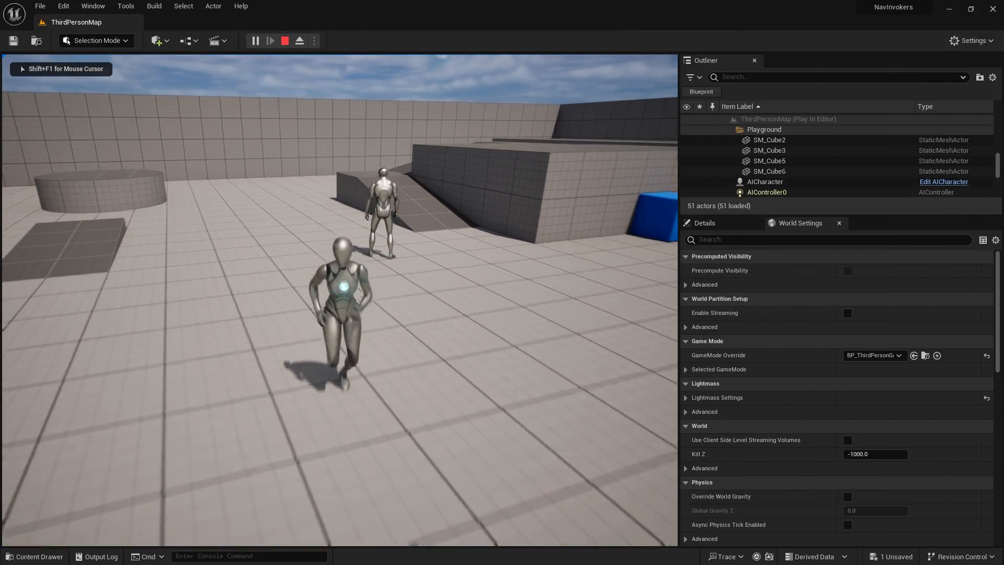
click(284, 41)
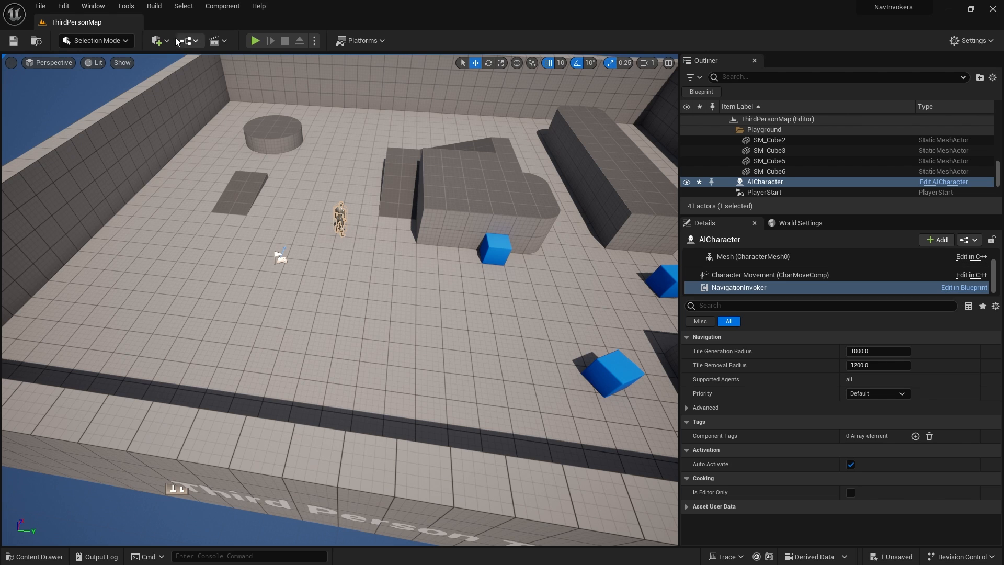
Step: Place a Nav Mesh Bounds Volume scaled (24.75, 30, 2.25) to cover the level, then select AICharacter
click(156, 41)
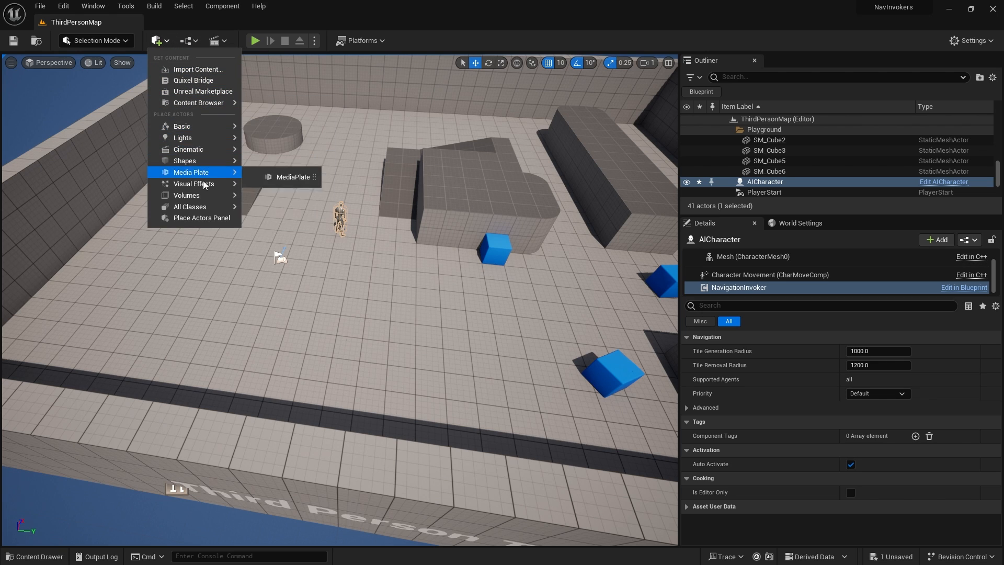
click(383, 154)
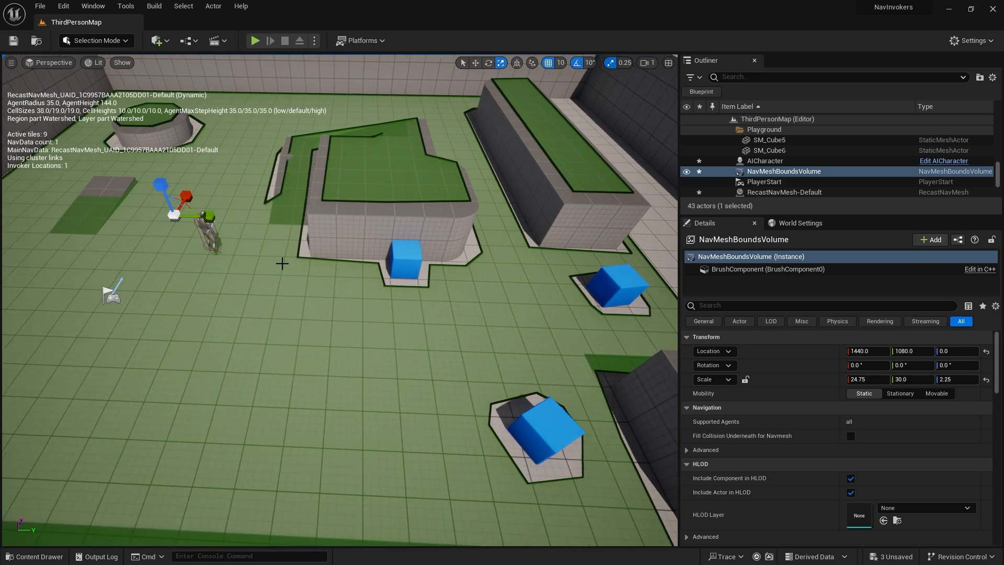
click(764, 161)
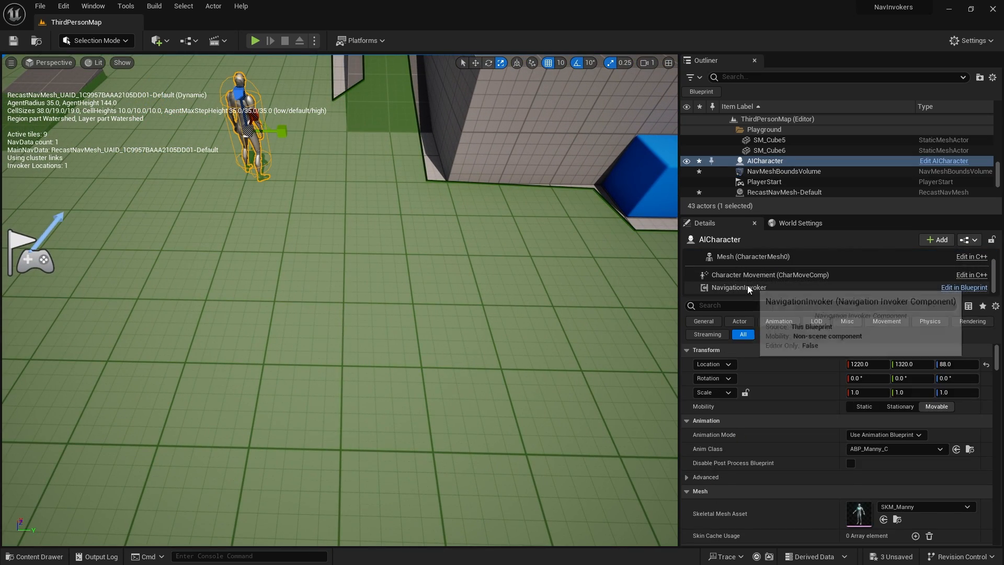
Step: Set AICharacter's invoker radii to 500 generation and 600 removal, and start a play-test
click(738, 286)
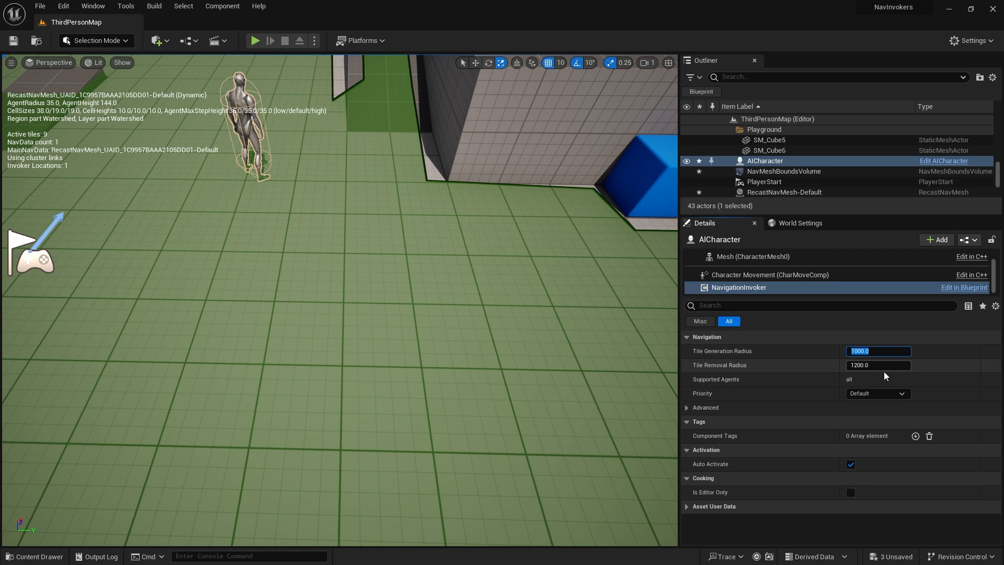
text(500.0)
click(878, 364)
text(600)
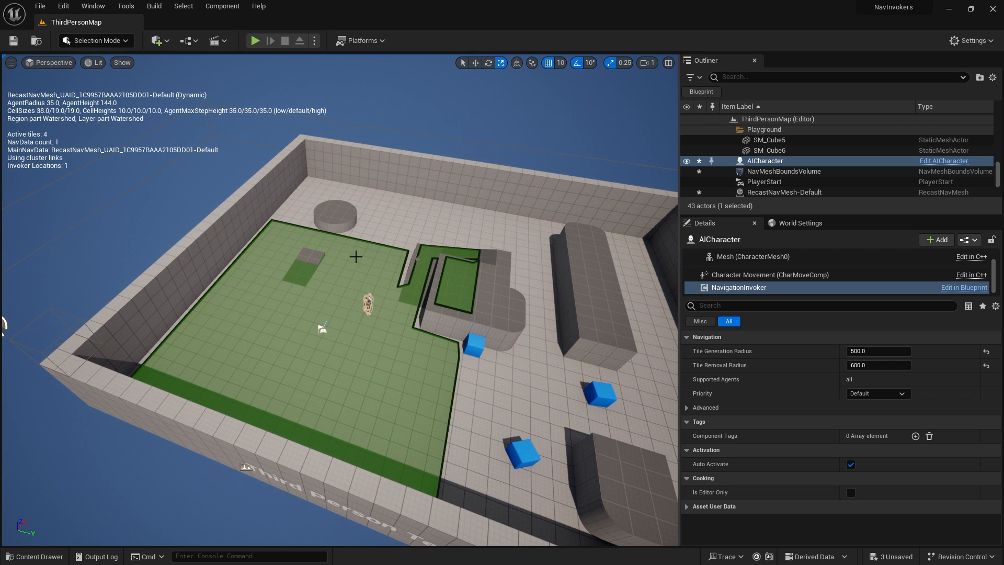
click(255, 40)
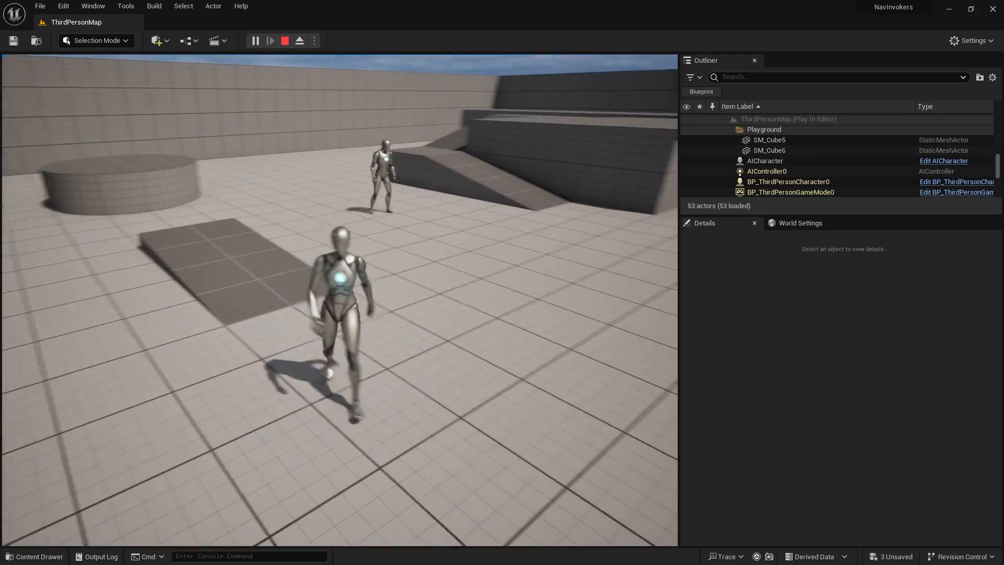
Step: Stop the play-test and return to the AICharacter blueprint
click(284, 40)
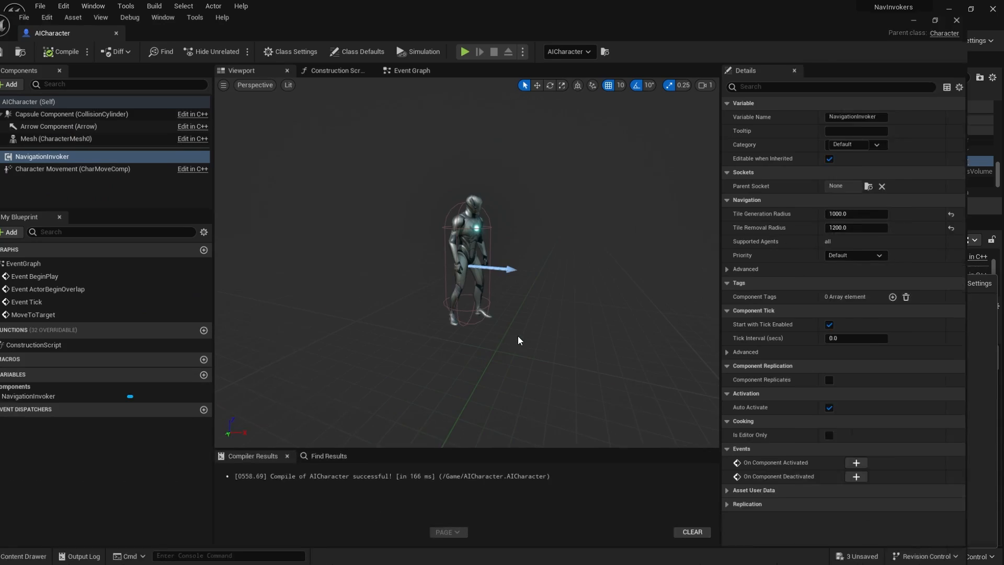
Step: Set Character Movement Max Walk Speed to 150 cm/s
click(90, 168)
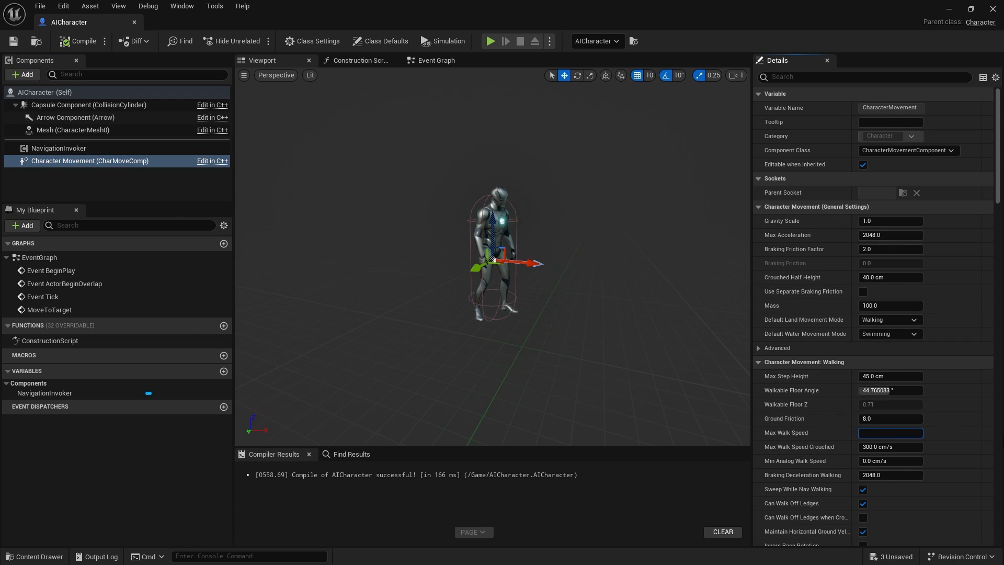
text(150.0 cm/s)
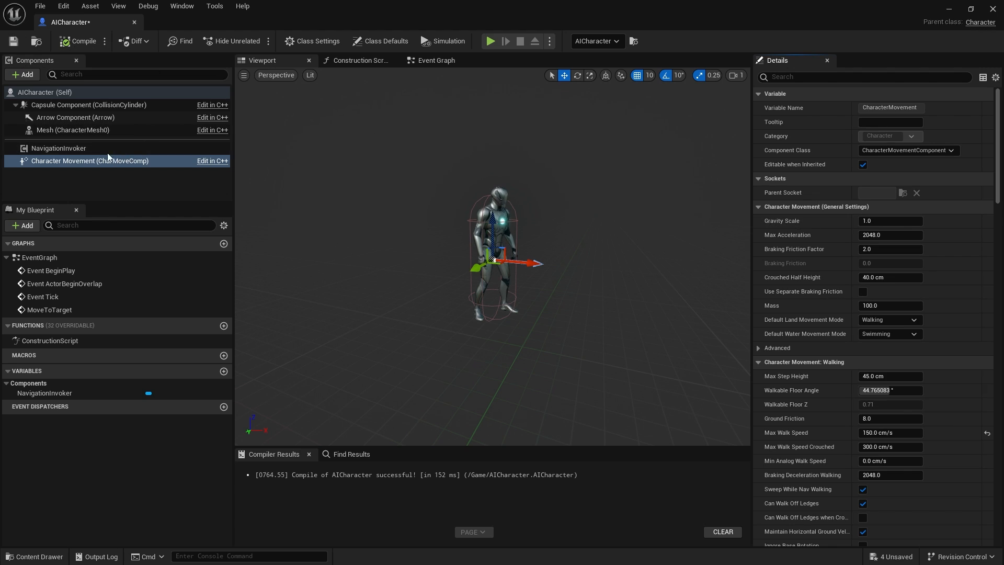
click(73, 130)
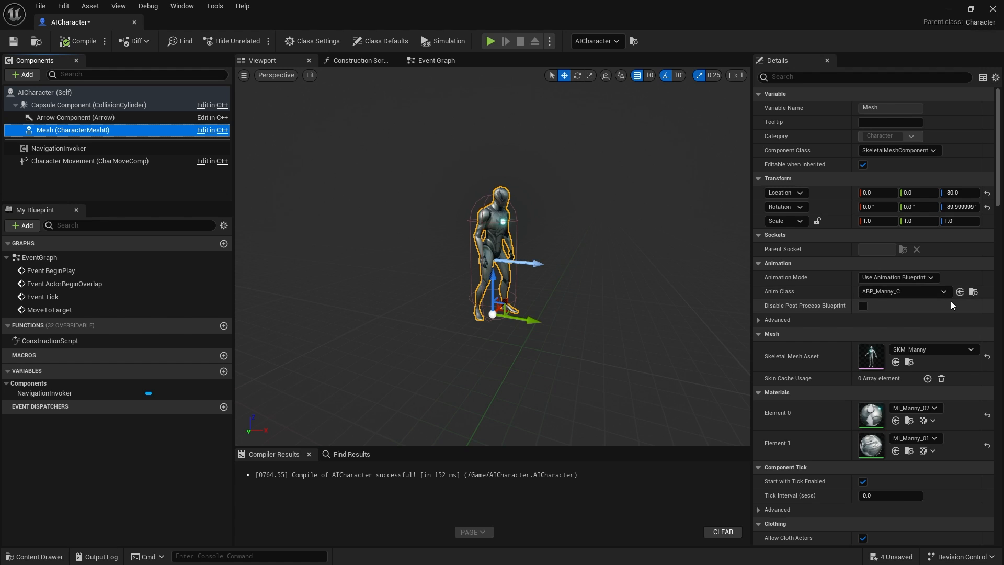
Step: Locate and open the ABP_Manny animation blueprint from the Mesh's Anim Class
click(34, 555)
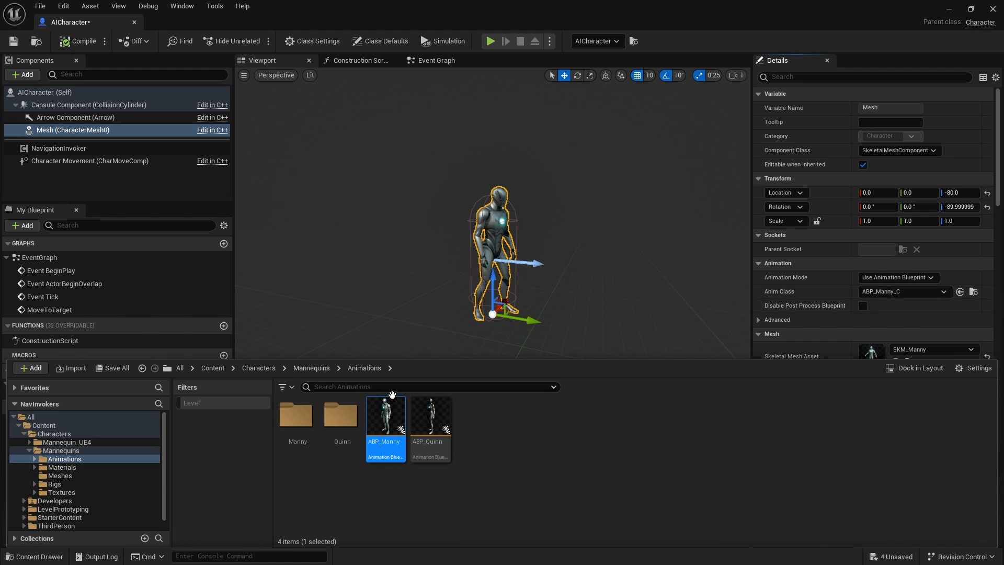
double_click(384, 416)
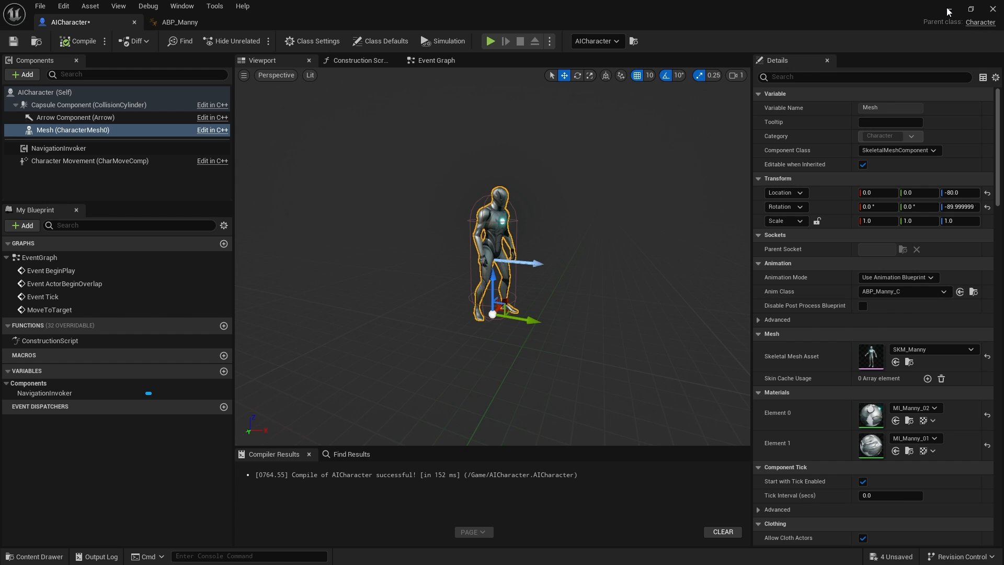
click(435, 61)
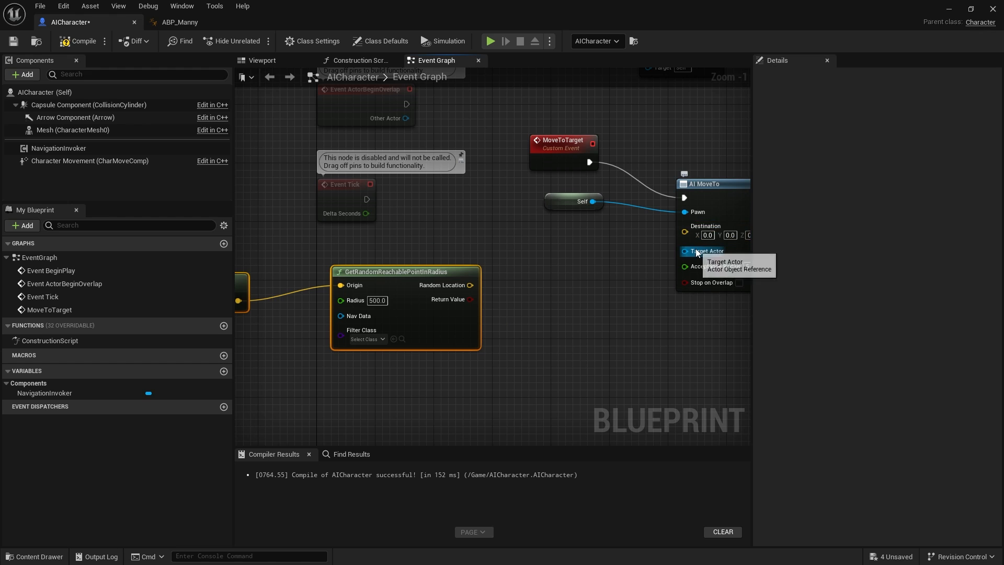
Step: Wire Get Player Character into AI MoveTo's Target Actor pin
text(get pla)
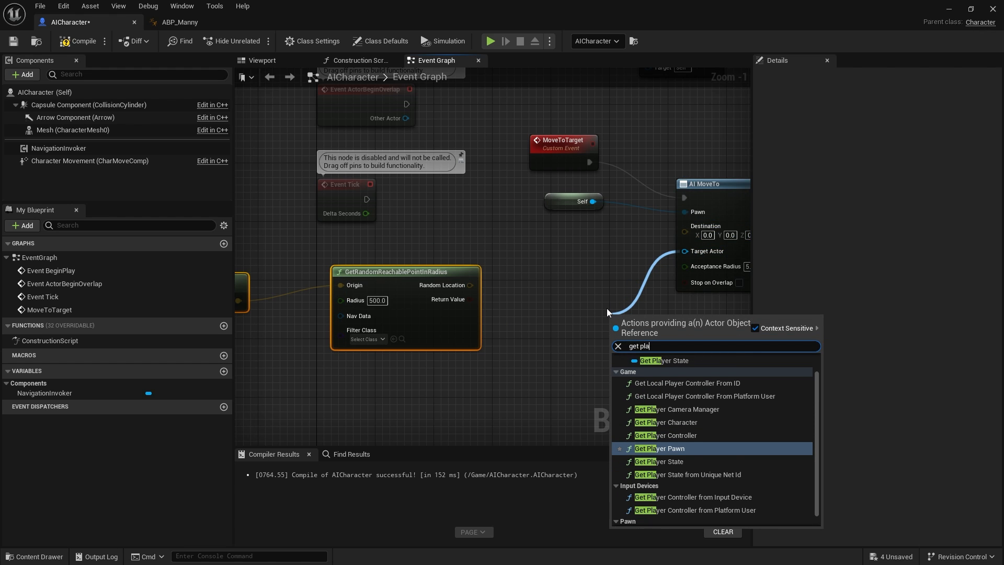
click(664, 422)
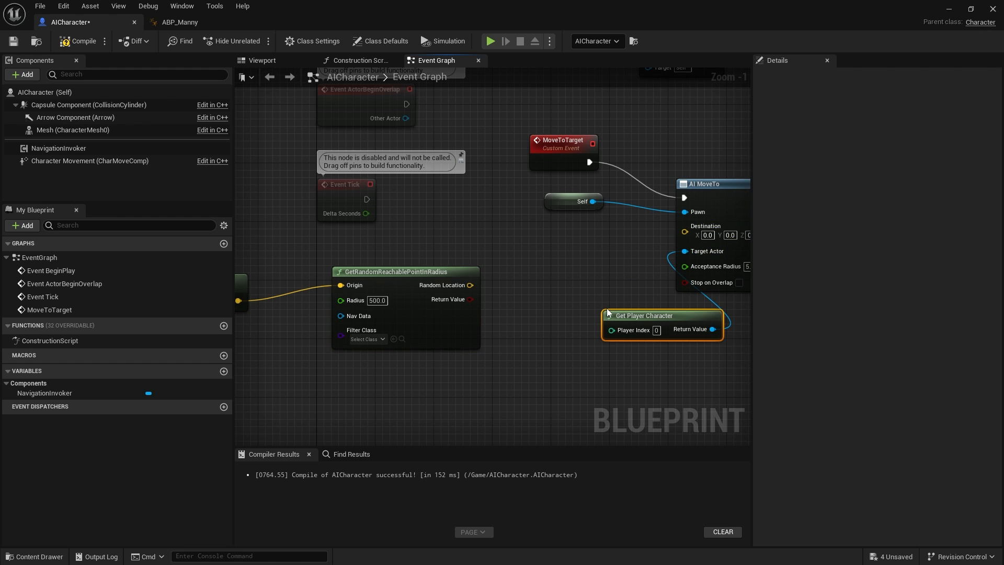
drag(643, 315, 557, 286)
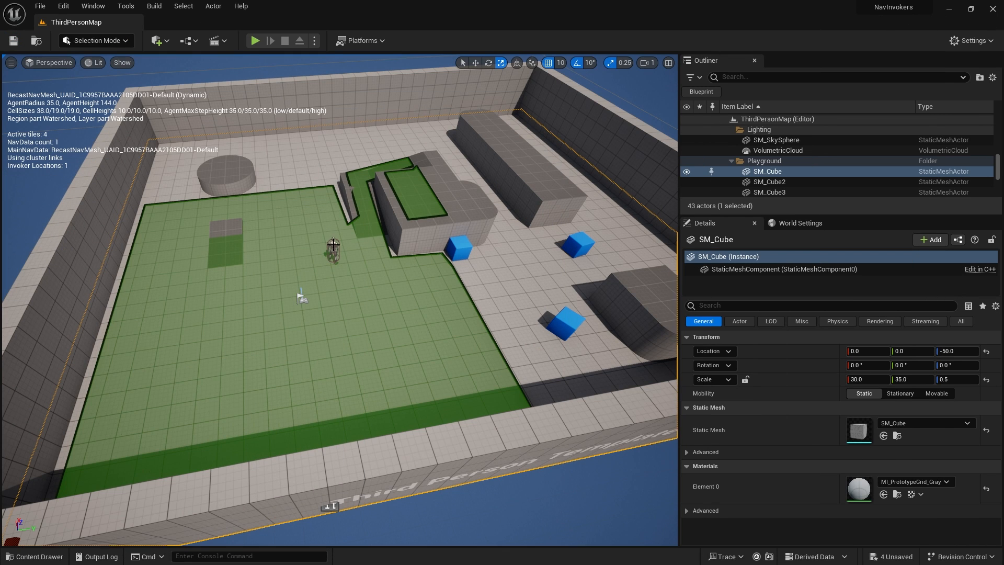
Step: Test in the viewport, wire AI MoveTo On Success back into Move to Target, and recompile AICharacter
click(255, 41)
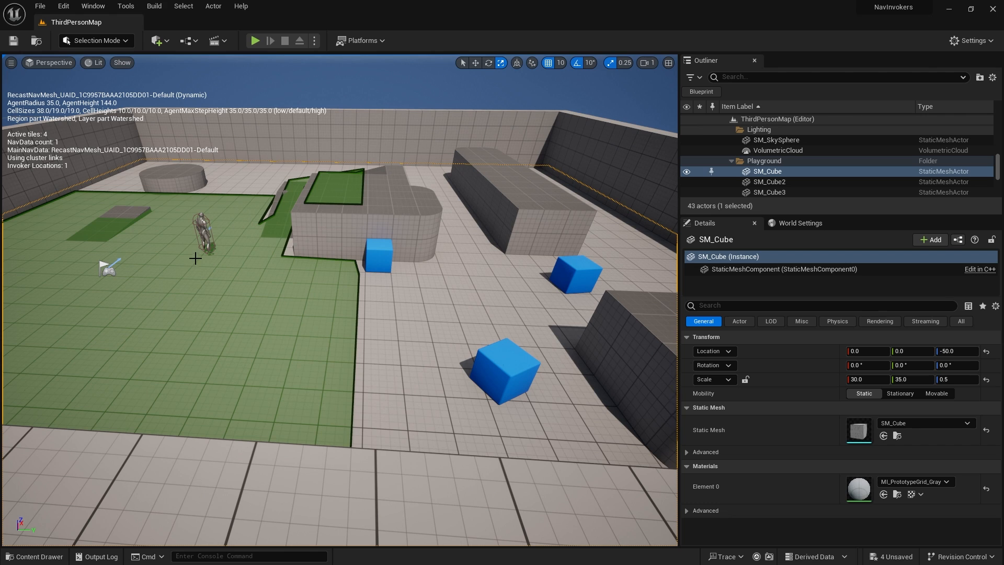
mouse_move(38, 510)
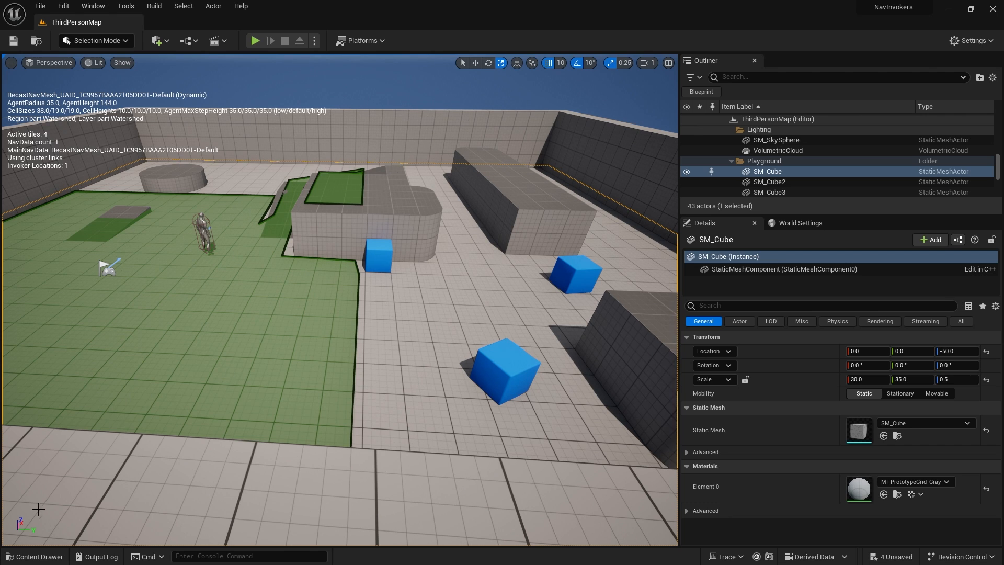
click(33, 555)
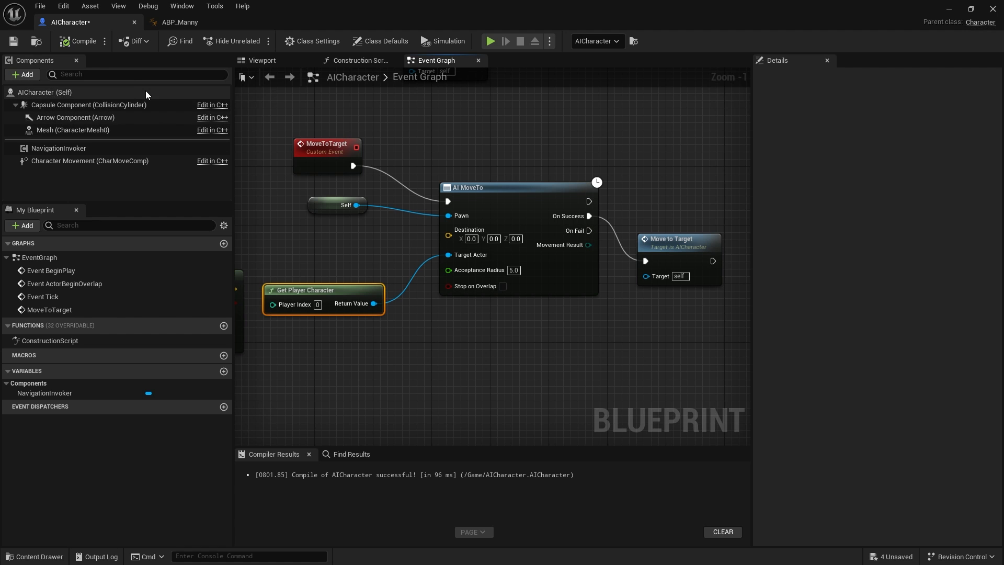
click(78, 40)
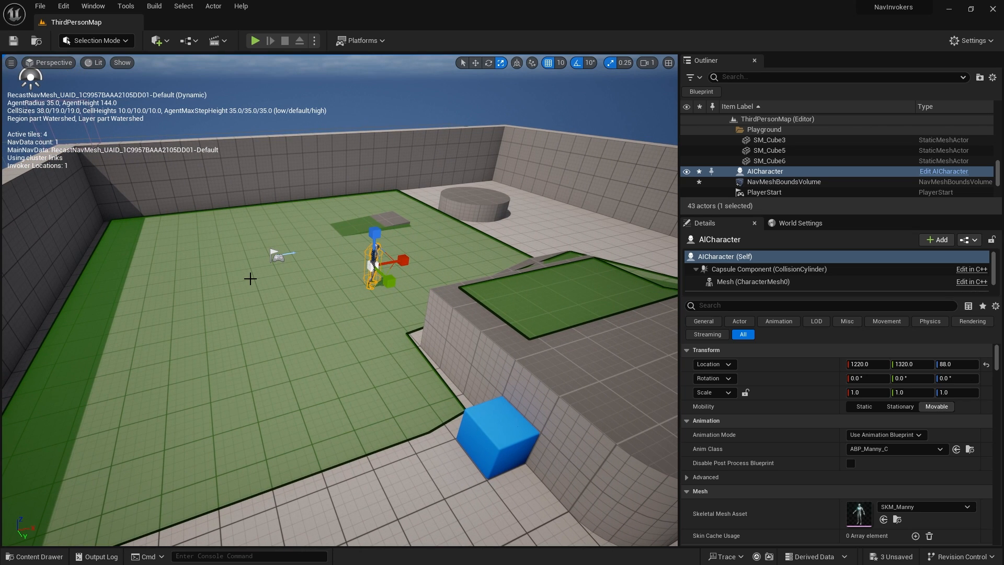
mouse_move(365, 242)
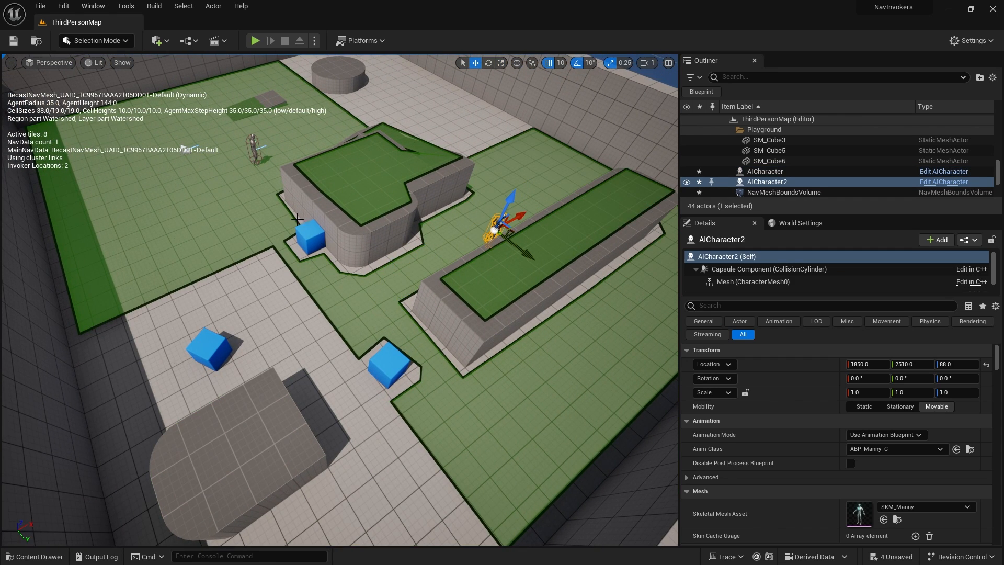
Step: Place a second AICharacter, AICharacter2, on the far platform in ThirdPersonMap
click(254, 40)
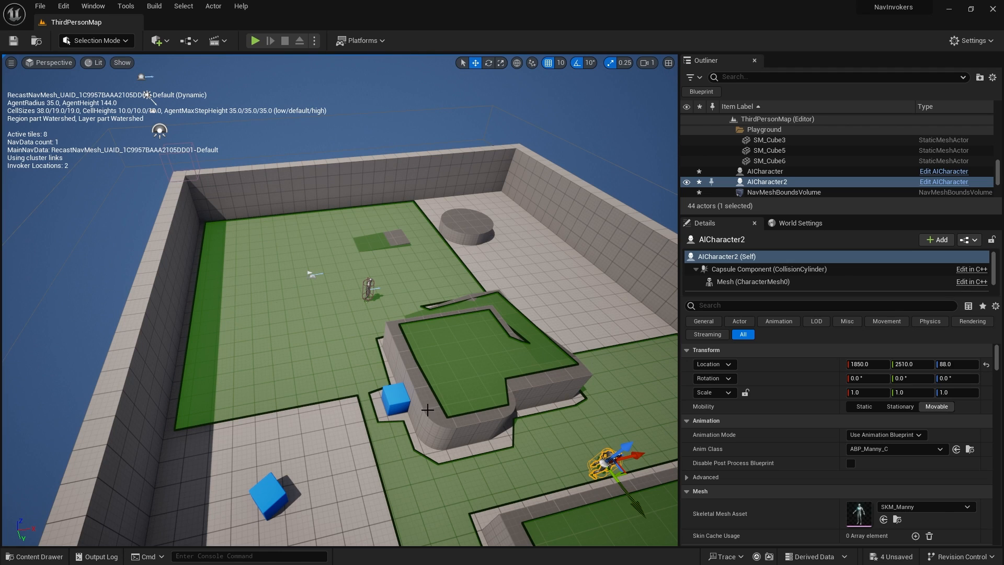
mouse_move(449, 220)
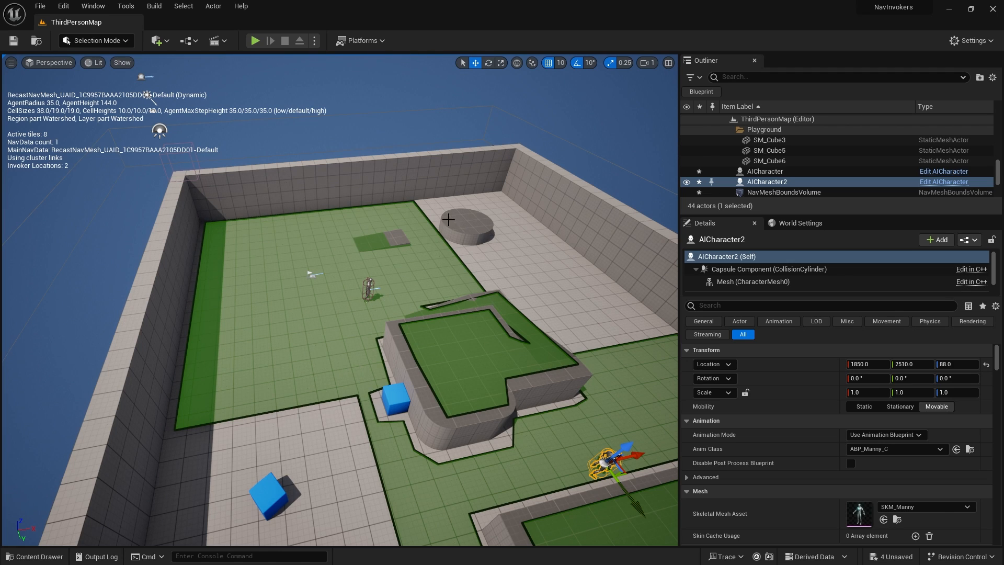
mouse_move(302, 315)
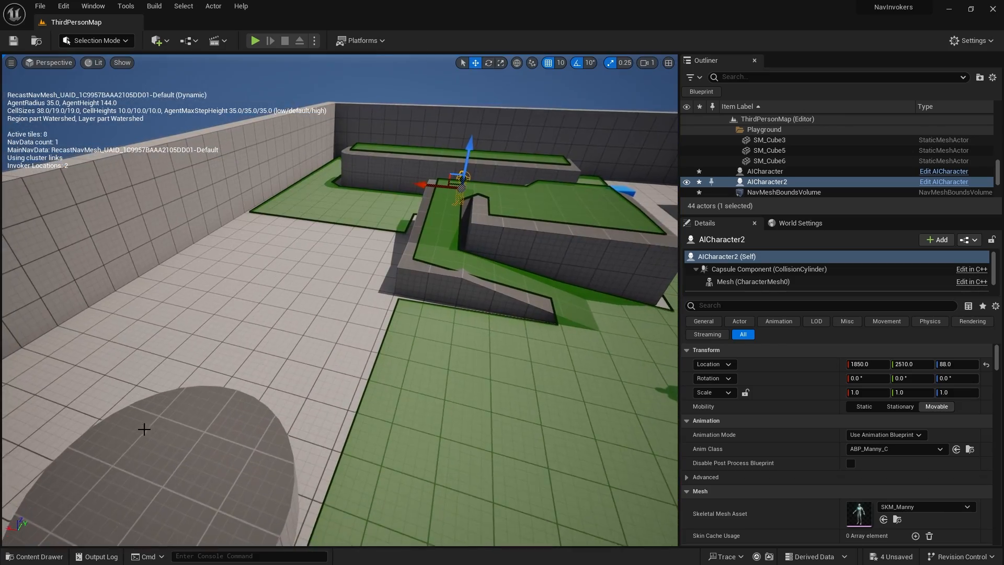
Step: Create an Actor blueprint named Signpost in the Characters folder from the Content Drawer and edit it
click(35, 555)
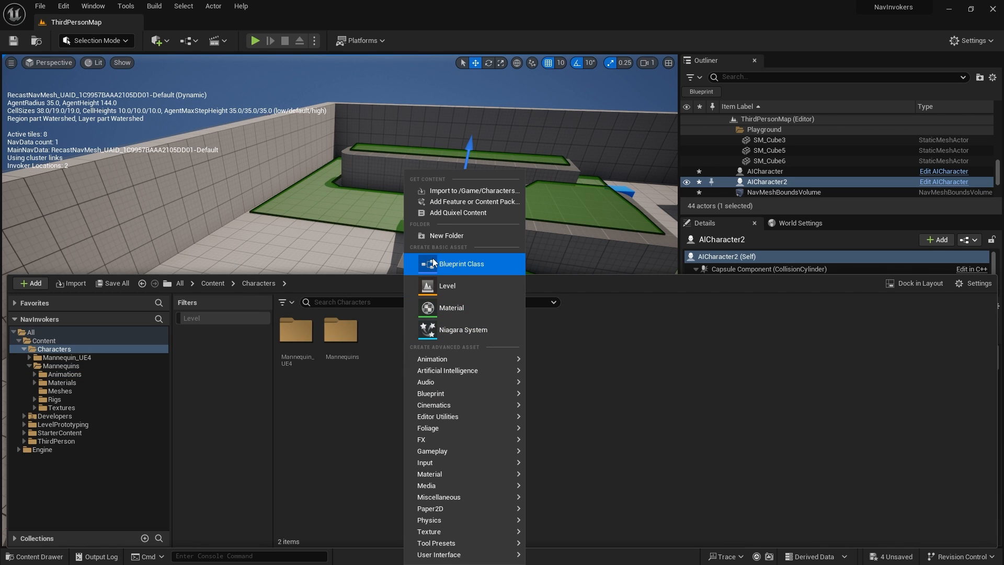
click(462, 264)
text(Signpost)
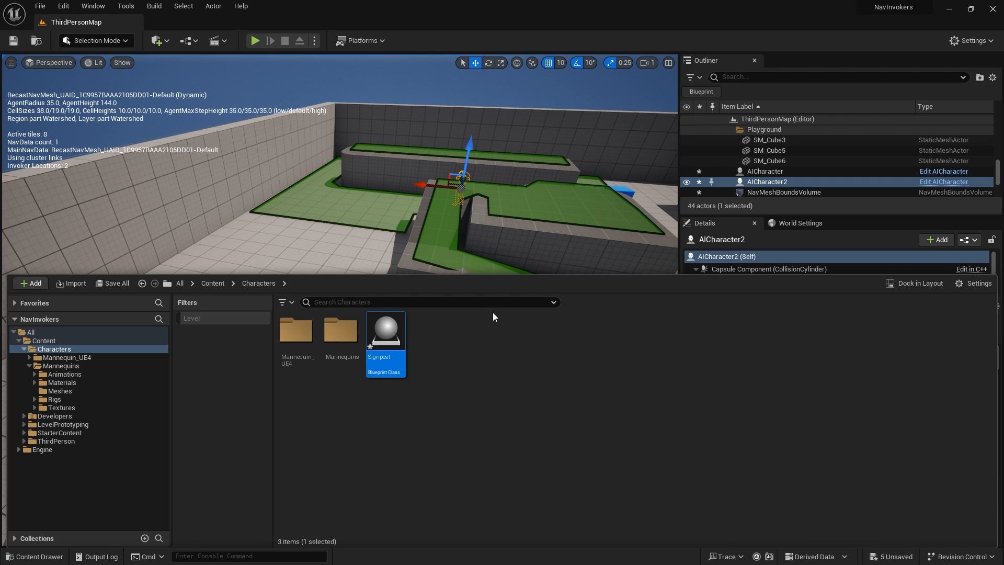
double_click(385, 331)
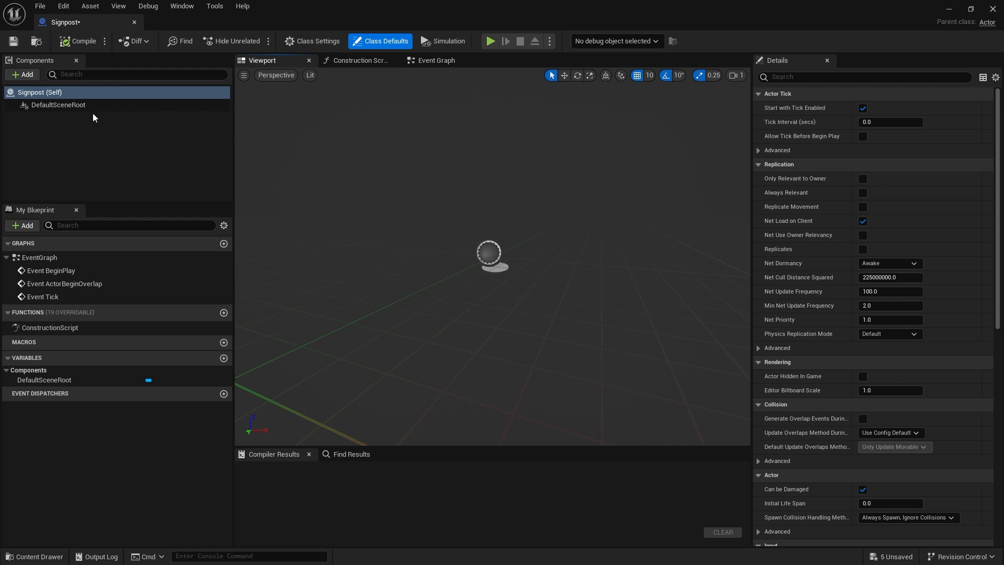
Step: Add a Navigation Invoker and a cube mesh scaled 0.25/0.25/5 to Signpost
click(22, 74)
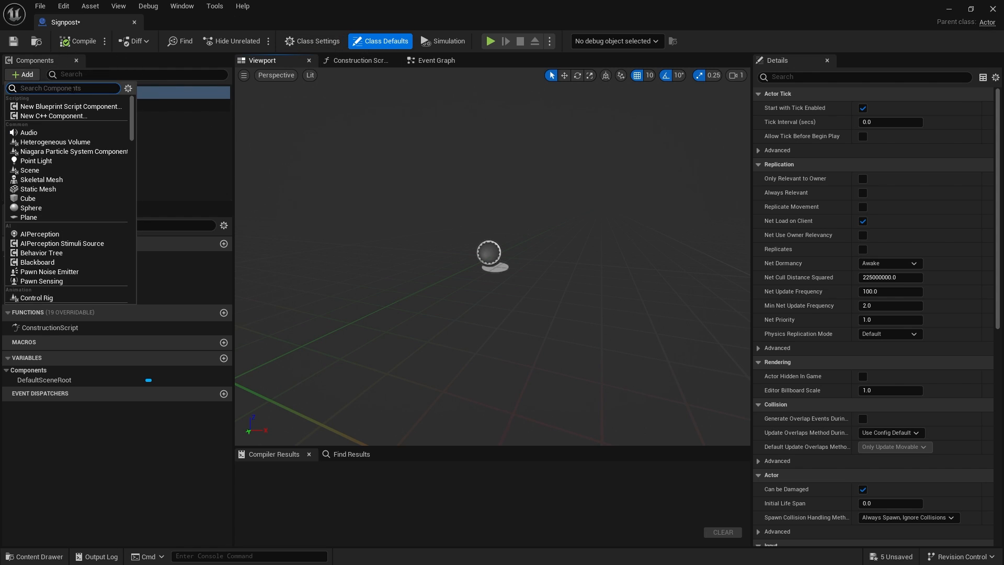
text(invoke)
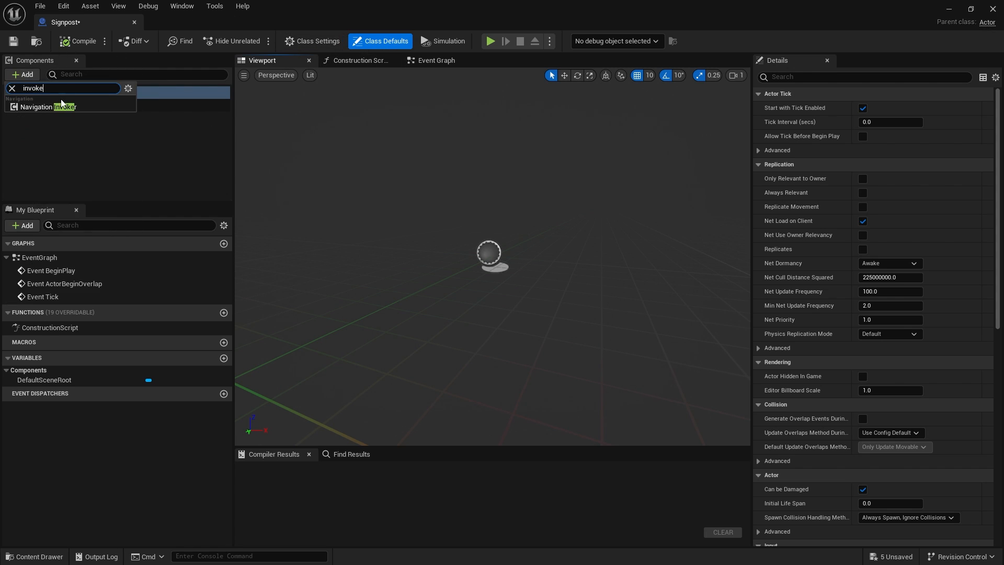
click(48, 107)
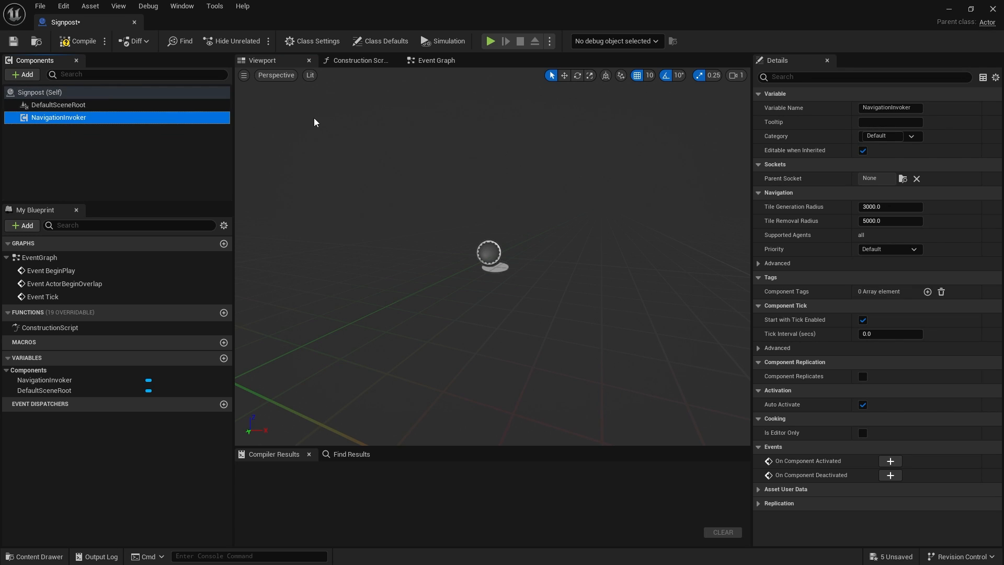
mouse_move(295, 76)
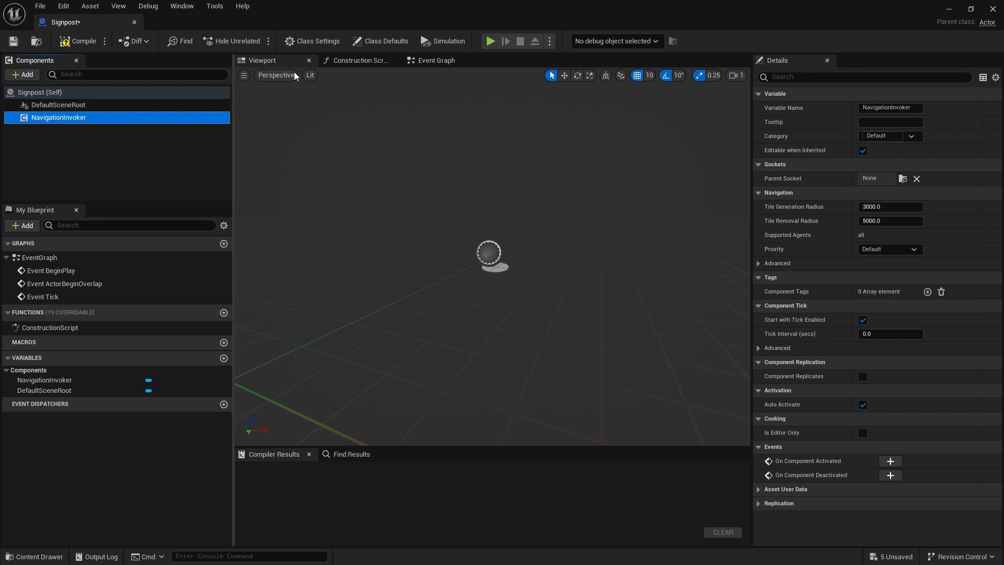
click(21, 74)
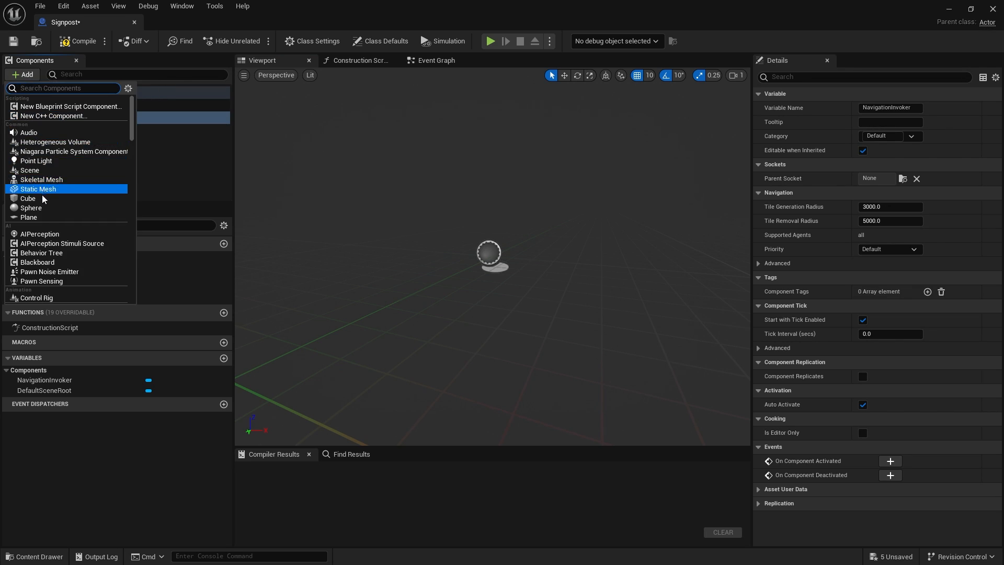
mouse_move(38, 189)
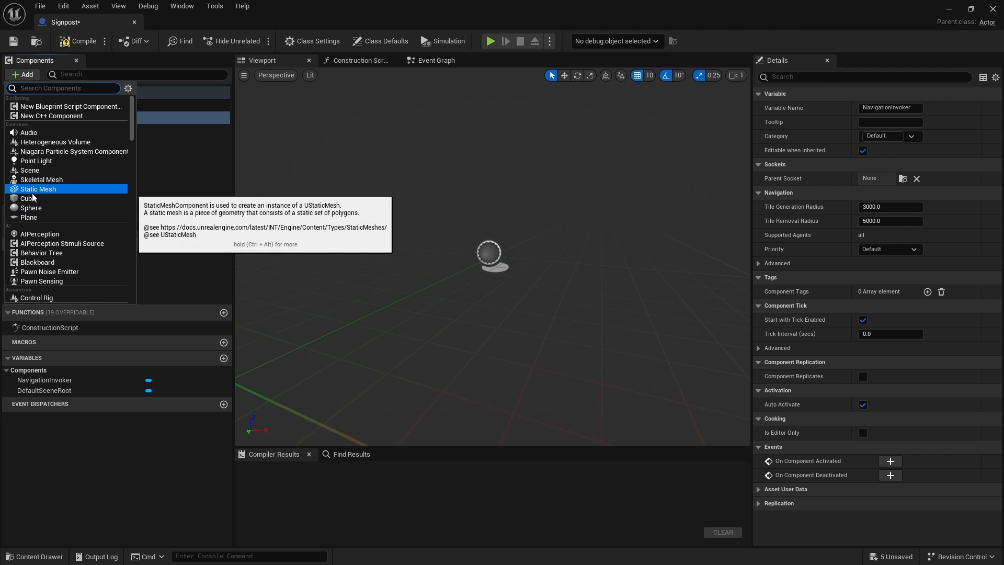
click(30, 198)
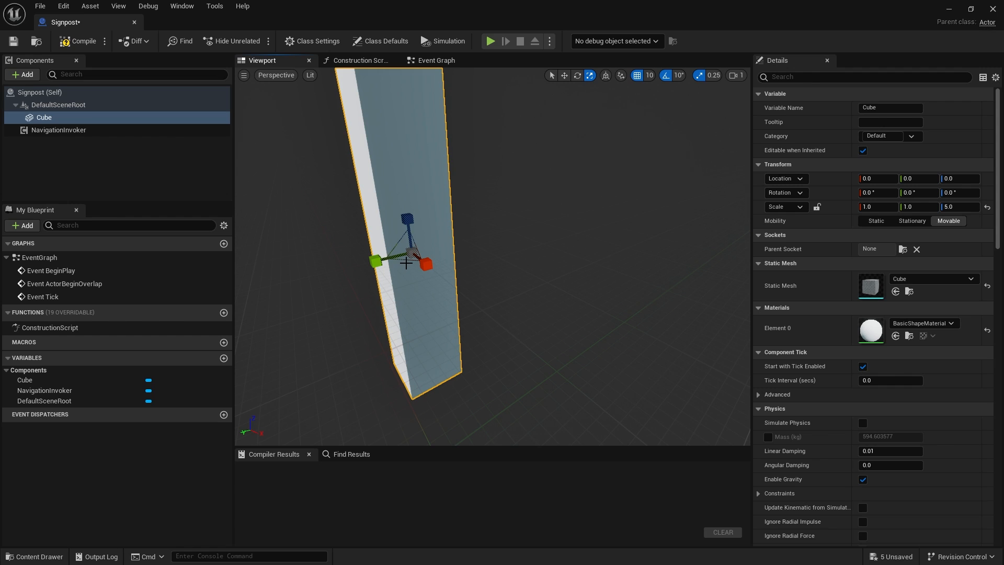
text(0.25)
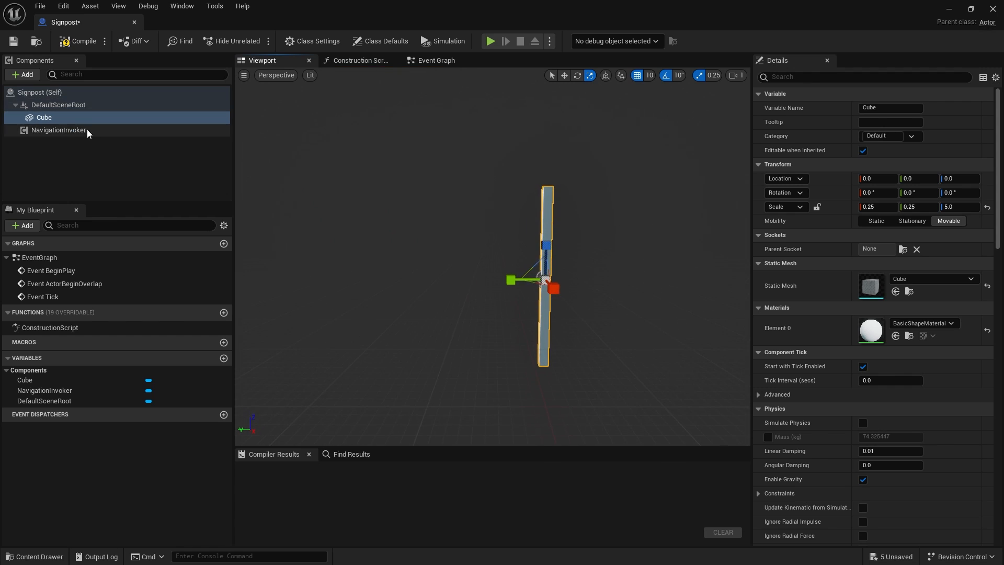
Step: Set Signpost's invoker radii to 500 generation and 600 removal and compile it
click(57, 130)
text(500)
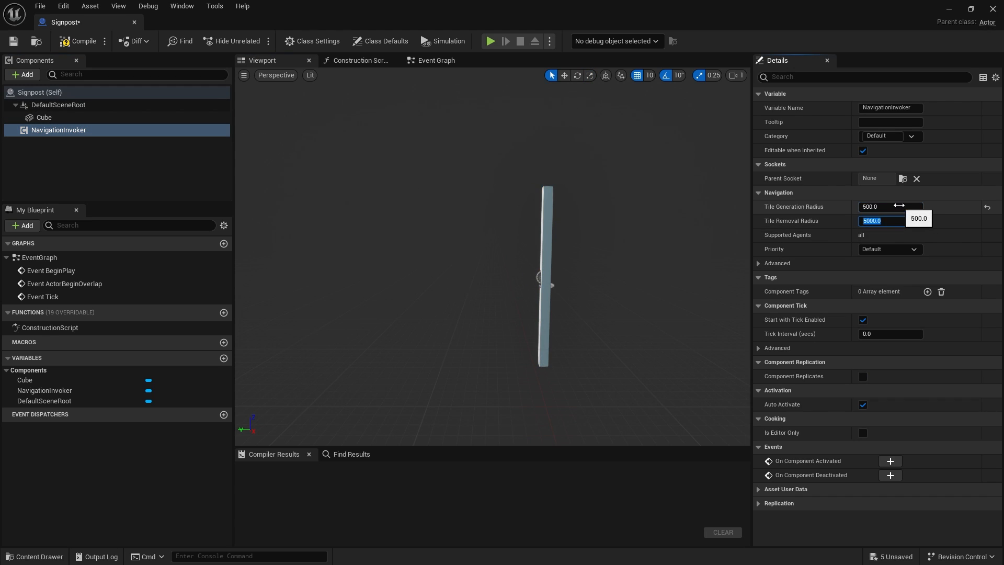
text(600.0)
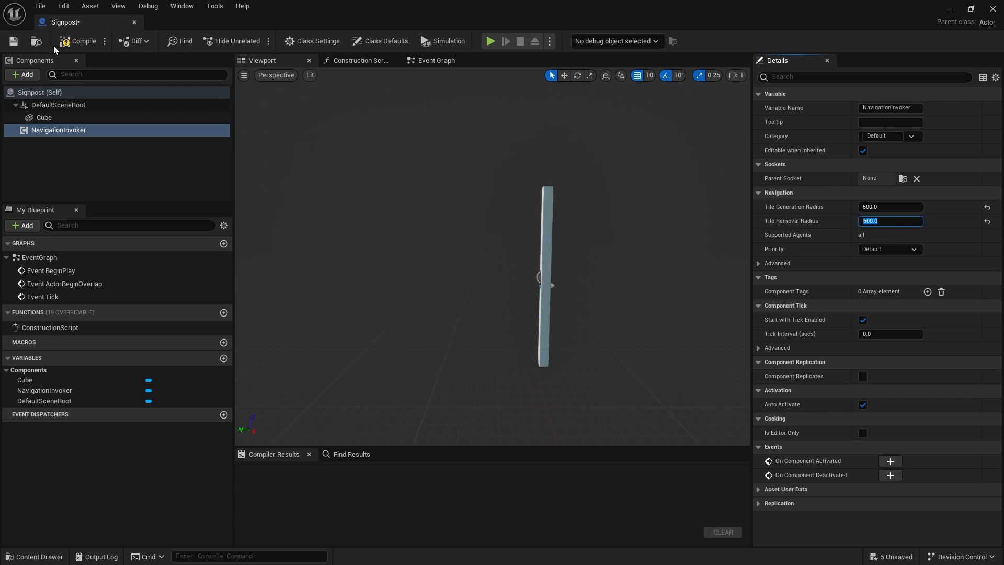
click(82, 41)
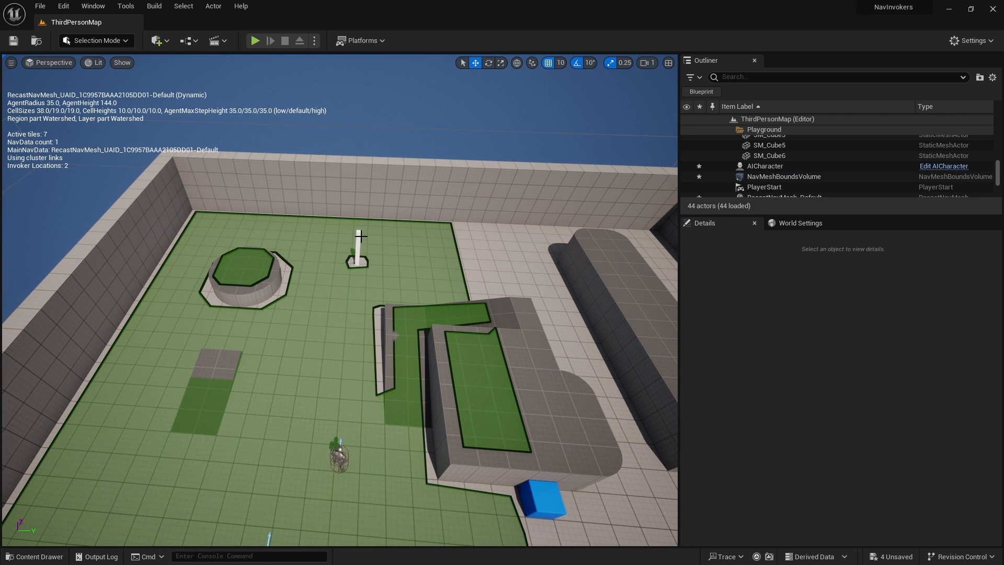
Step: Set the placed Signpost's NavigationInvoker Tile Generation Radius to 300 and Tile Removal Radius to 320
click(767, 171)
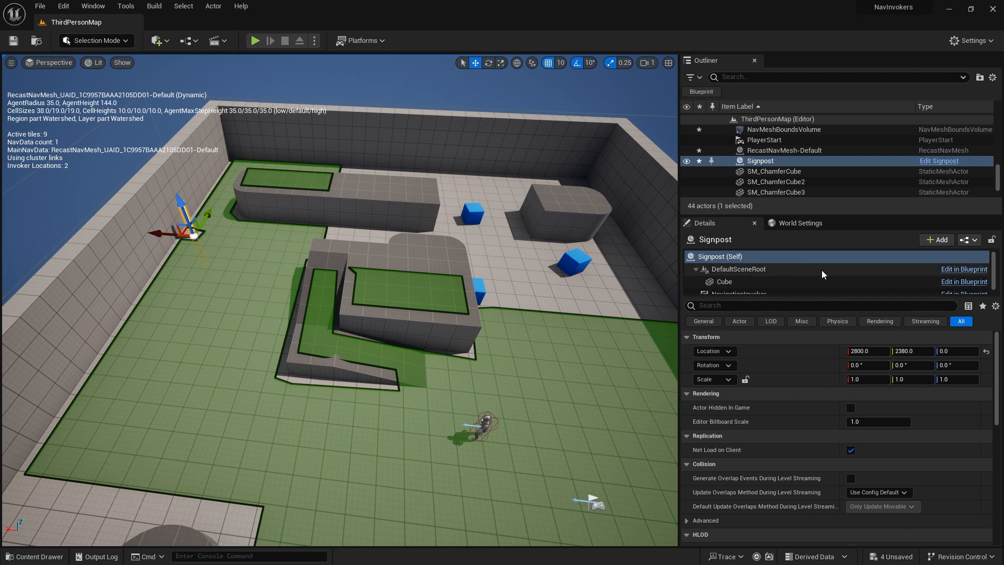
click(737, 294)
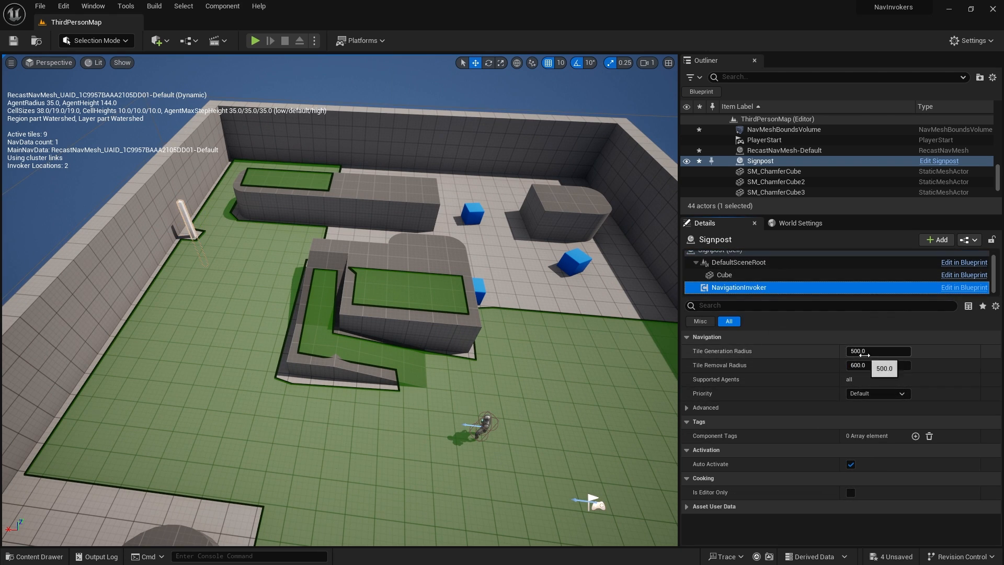
click(877, 351)
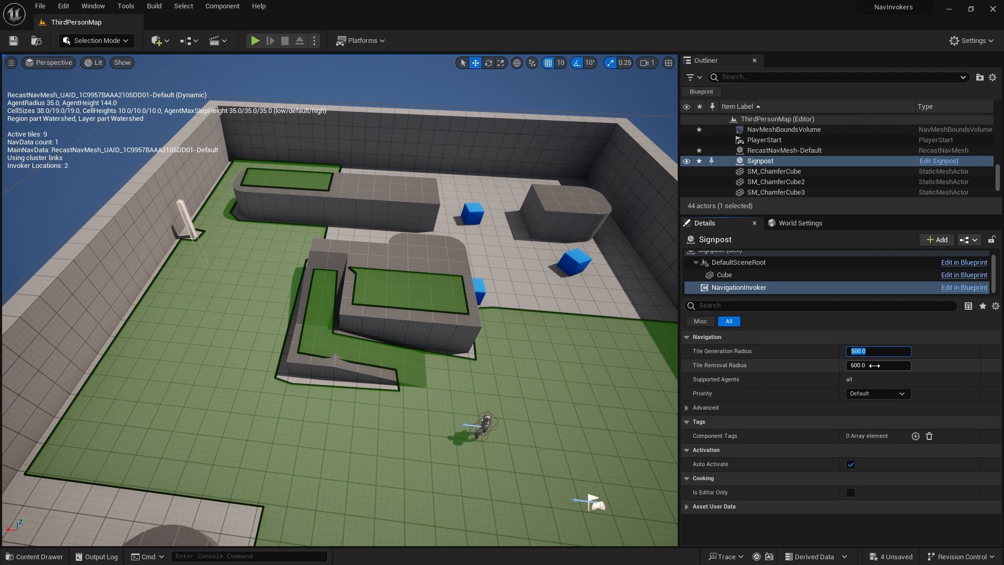
text(3)
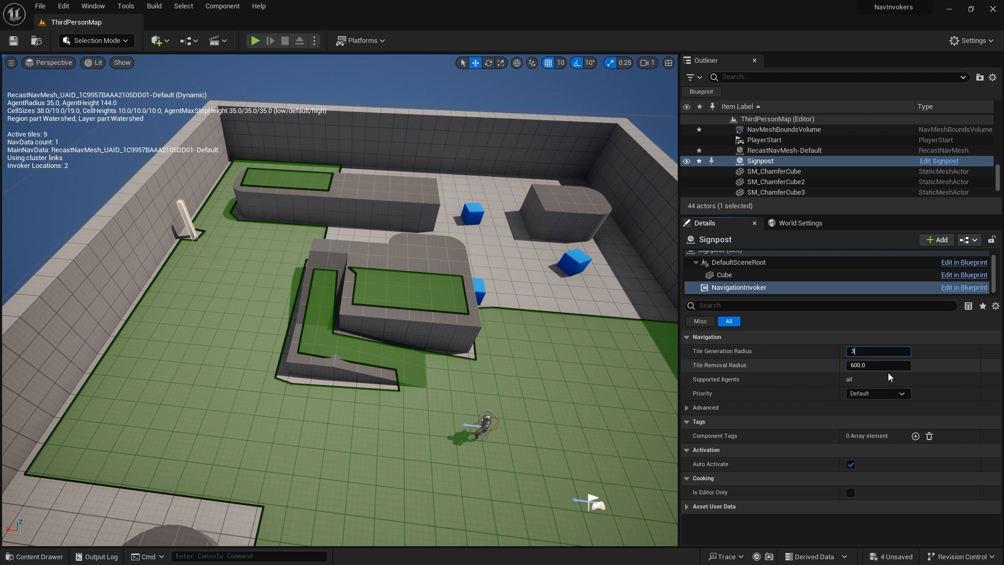
text(300.0)
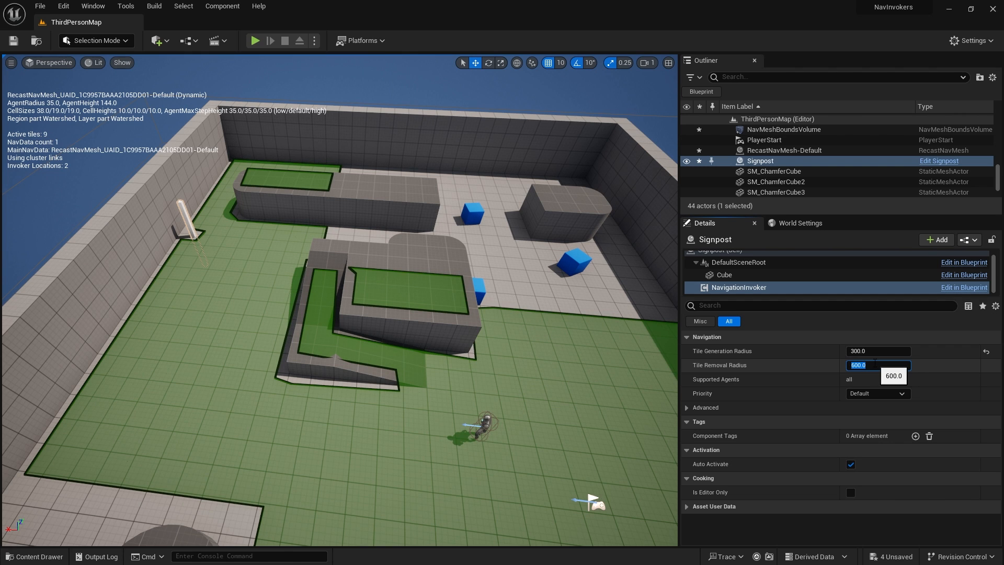
text(320.0)
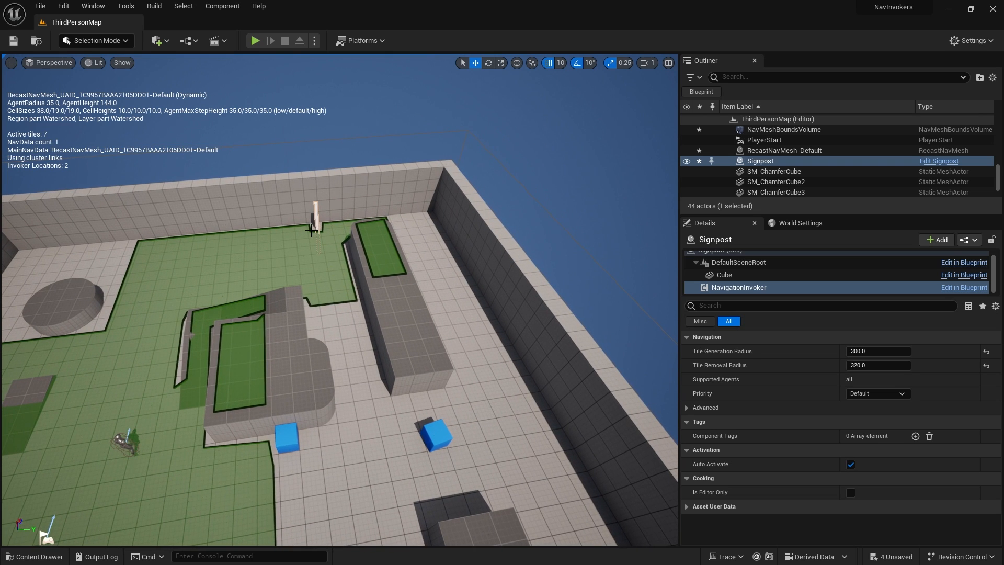
click(724, 274)
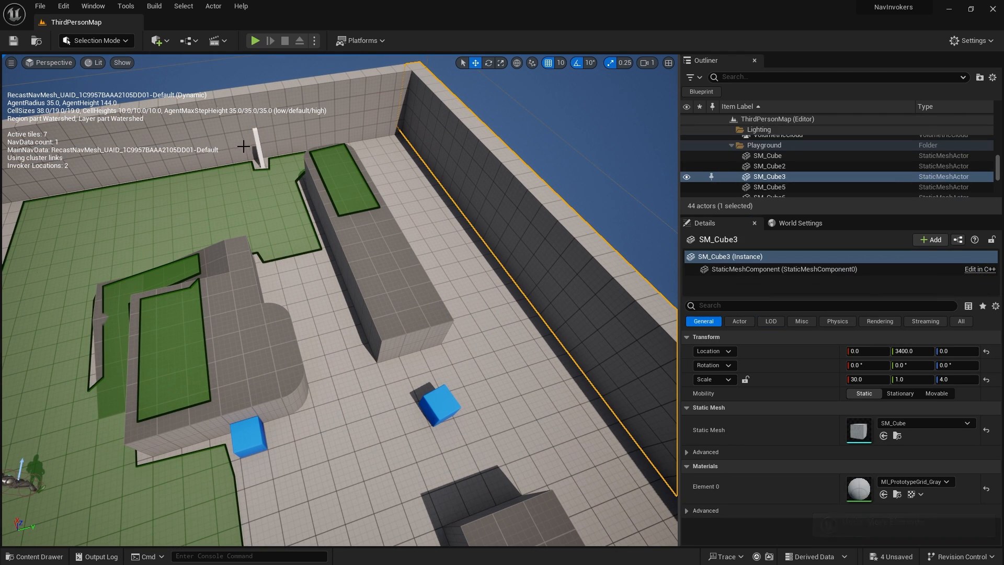
Step: Alt-drag a copy Signpost2 past the long block and move the AICharacter onto the octagonal platform
click(759, 161)
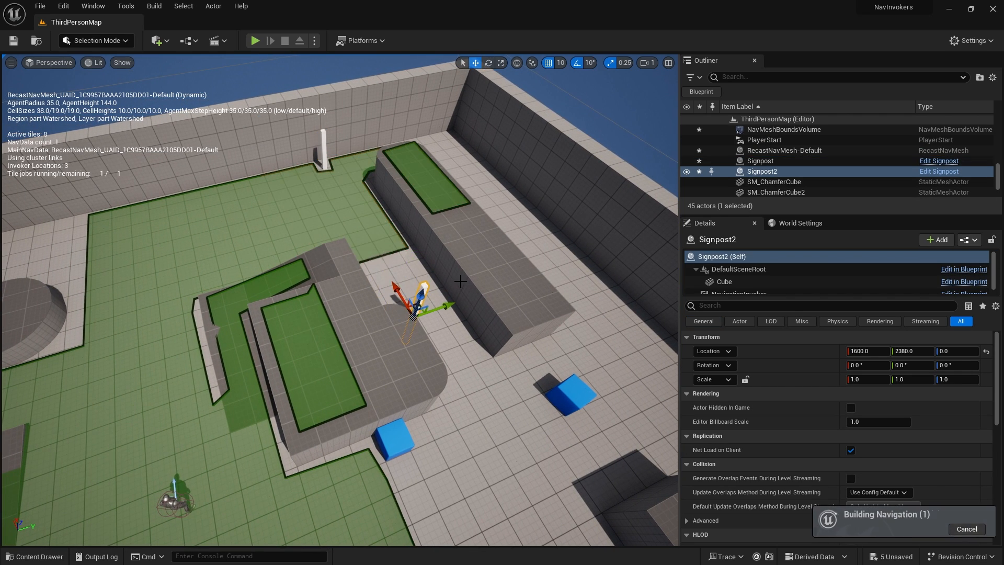
drag(416, 305, 570, 256)
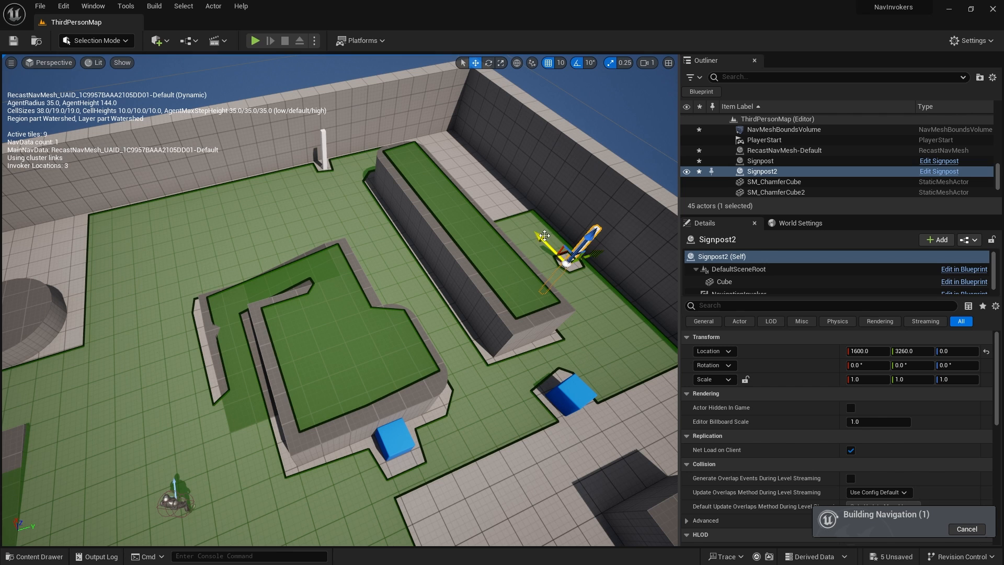
drag(576, 247, 449, 208)
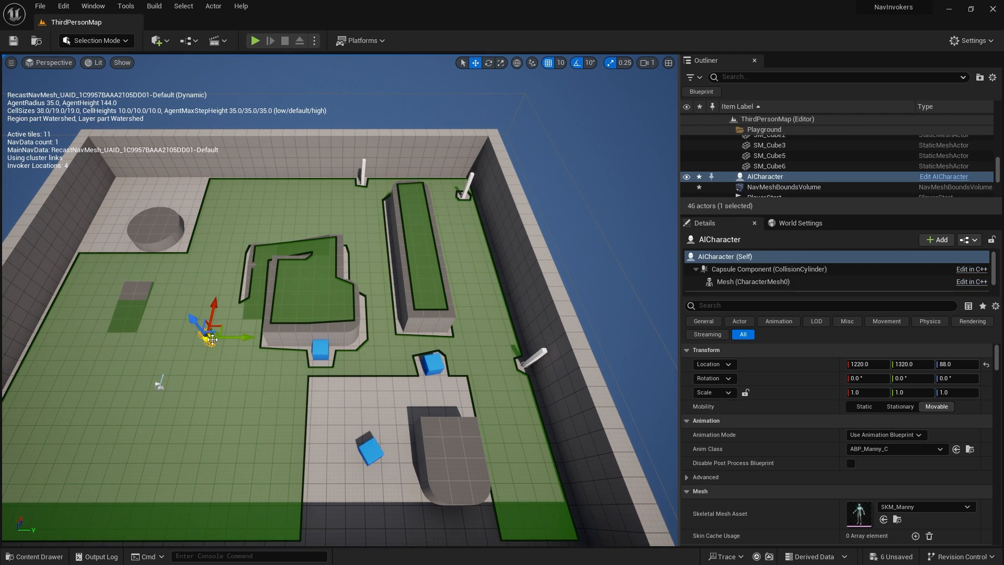
drag(211, 338, 179, 221)
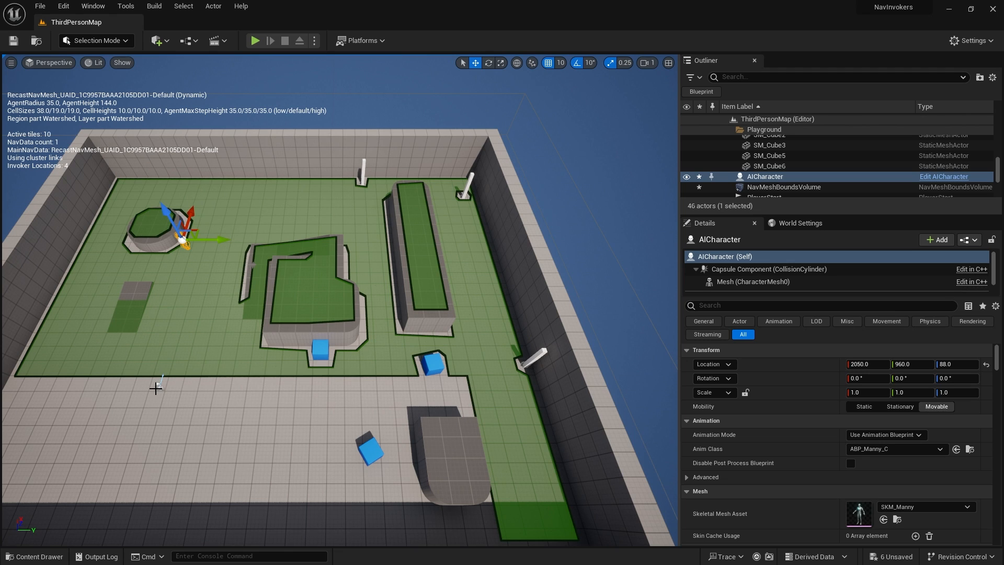
Step: Alt-drag a third copy, Signpost3, to the green area's right edge
click(764, 170)
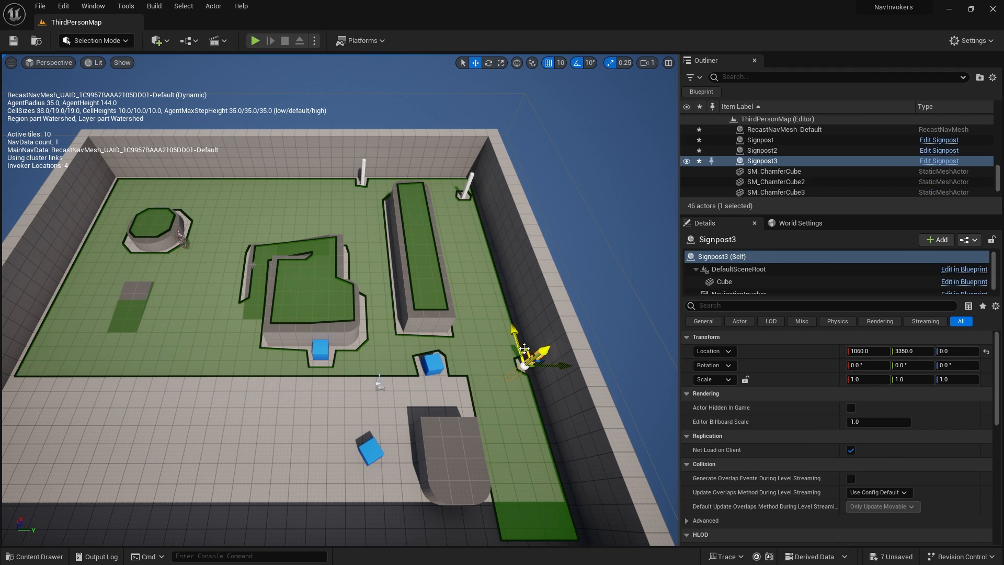
drag(525, 347, 525, 395)
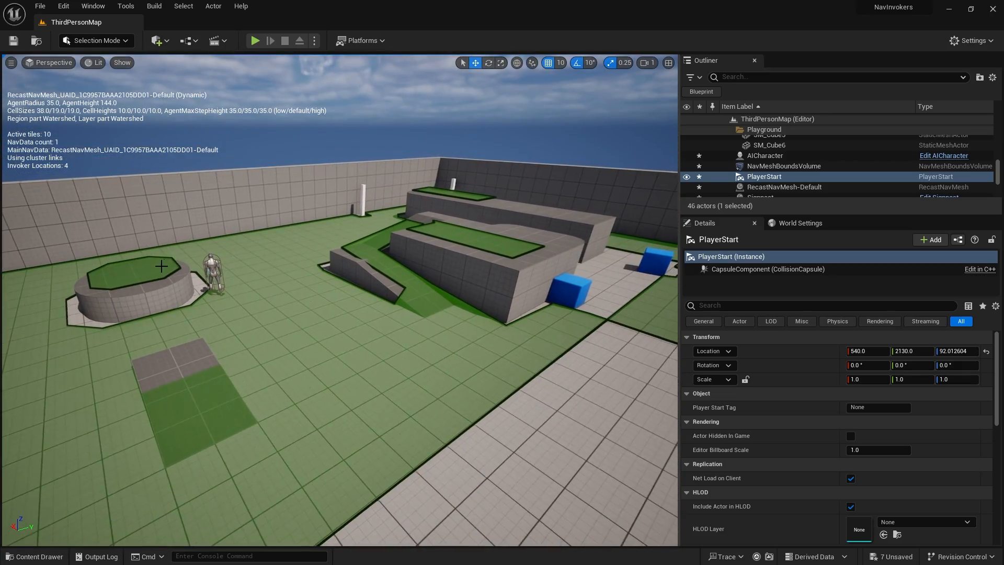
click(763, 154)
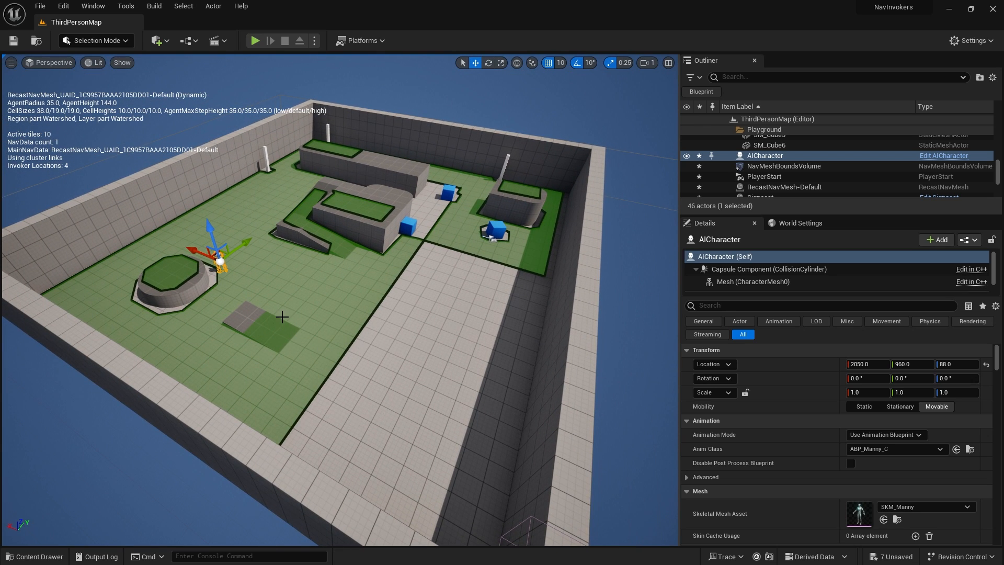
mouse_move(398, 306)
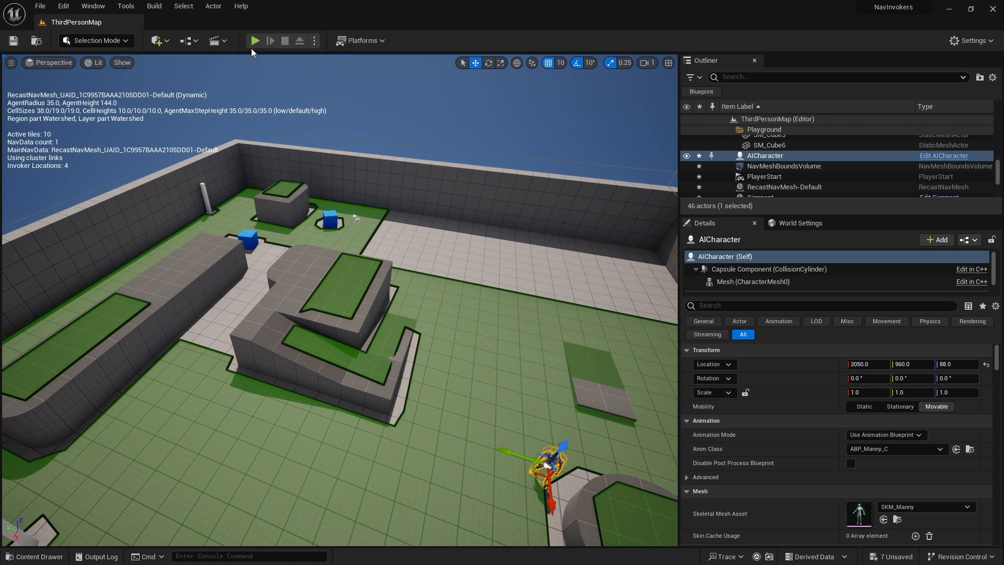
click(255, 41)
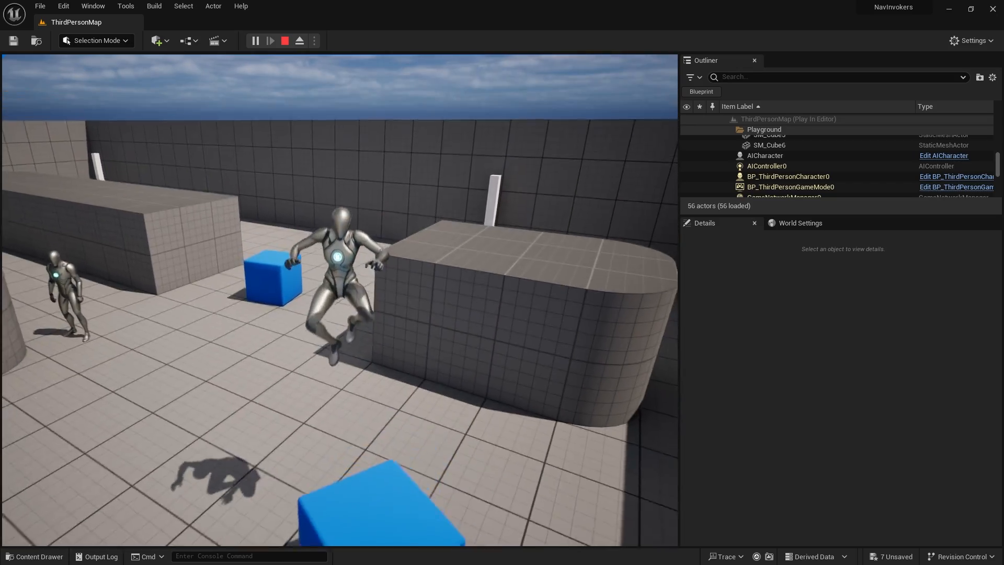
click(284, 41)
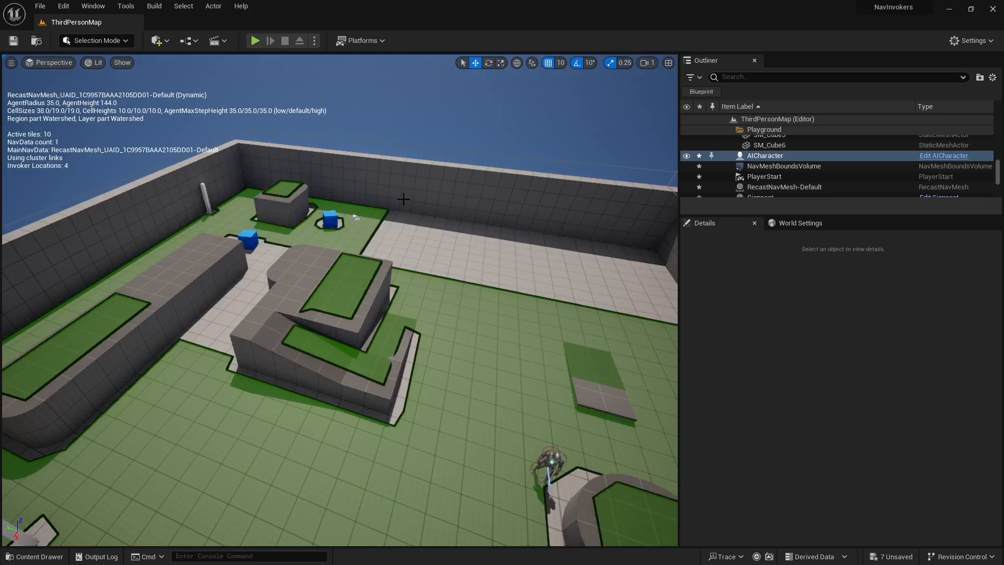